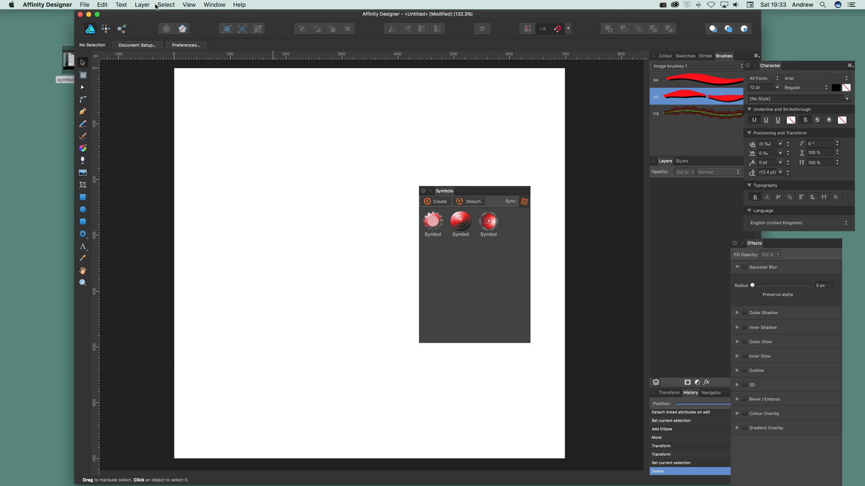
- Show the Symbols studio panel and drop a copy of the red concentric-circle symbol on the page
{"action": "left_click", "coordinate": [188, 5]}
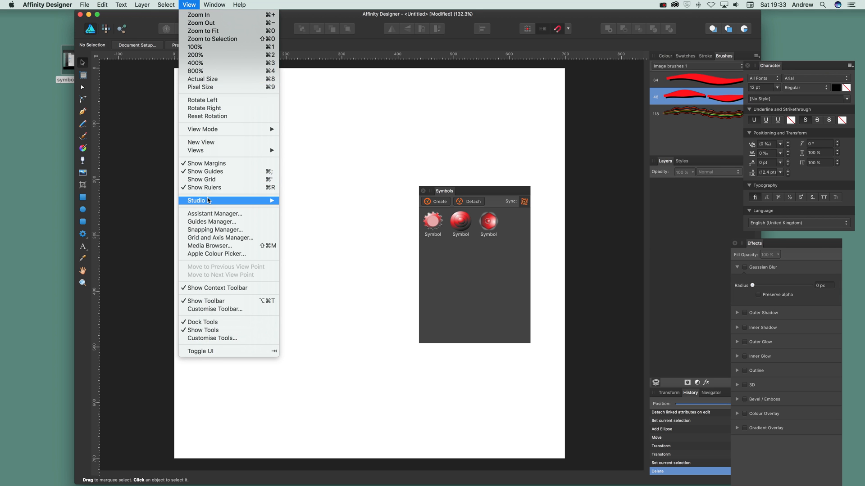
{"action": "mouse_move", "coordinate": [215, 230]}
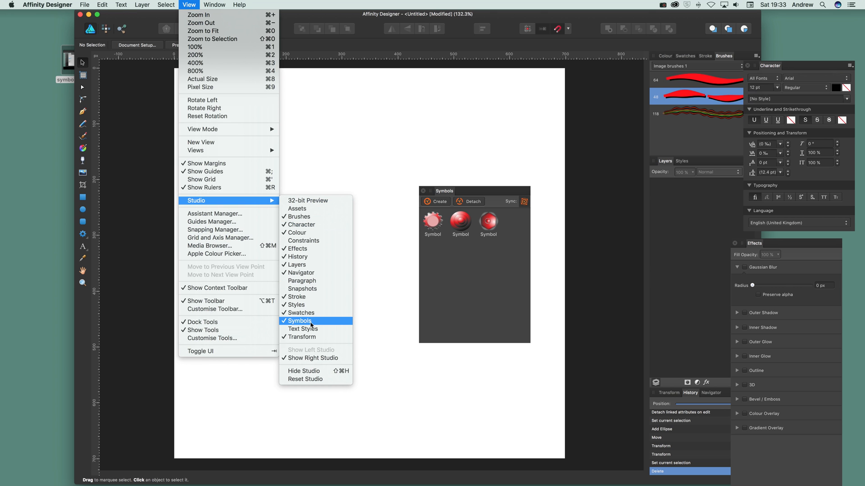
{"action": "mouse_move", "coordinate": [485, 260]}
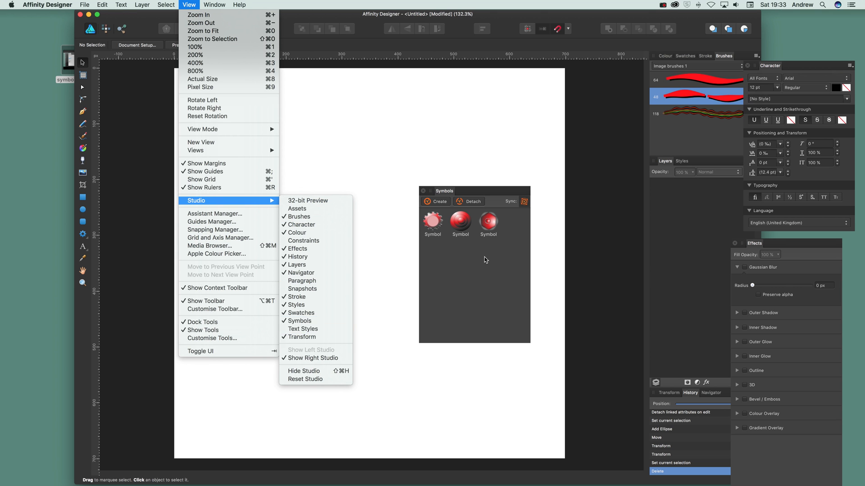
{"action": "mouse_move", "coordinate": [426, 207]}
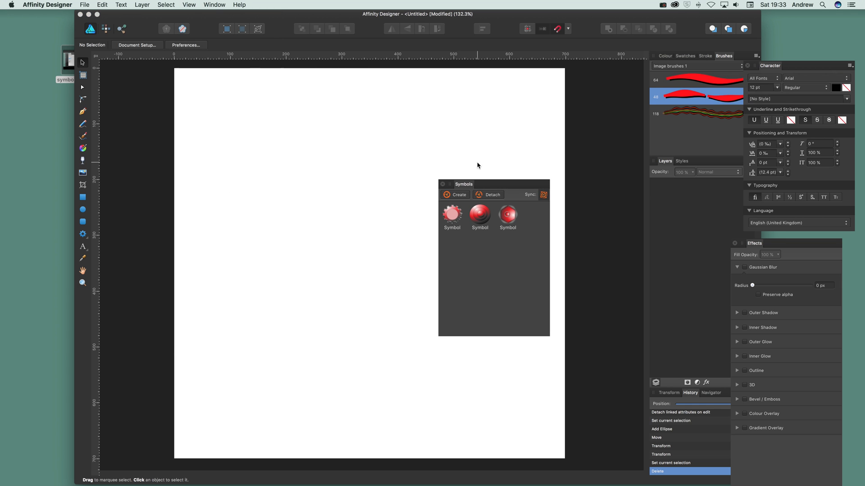
{"action": "mouse_move", "coordinate": [484, 222]}
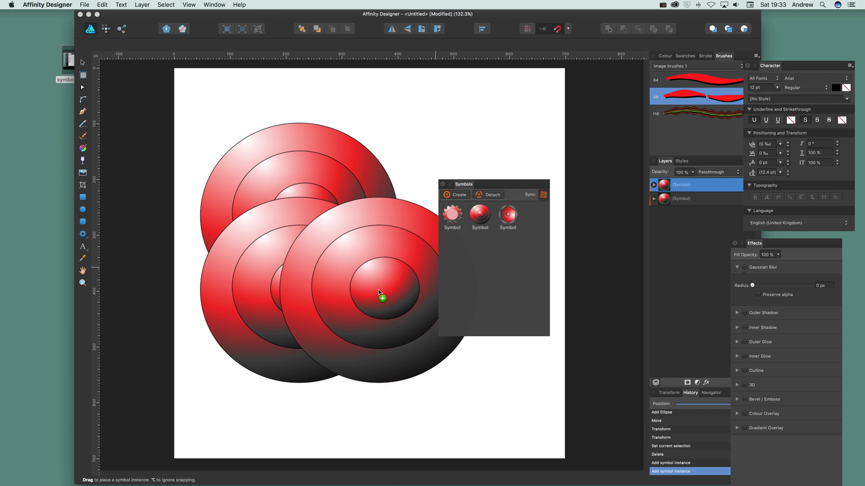
{"action": "left_click", "coordinate": [382, 299]}
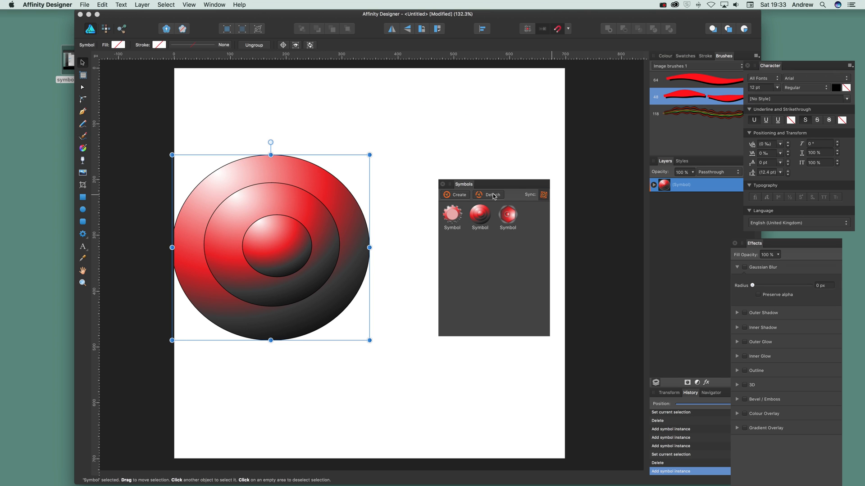
{"action": "mouse_move", "coordinate": [543, 194]}
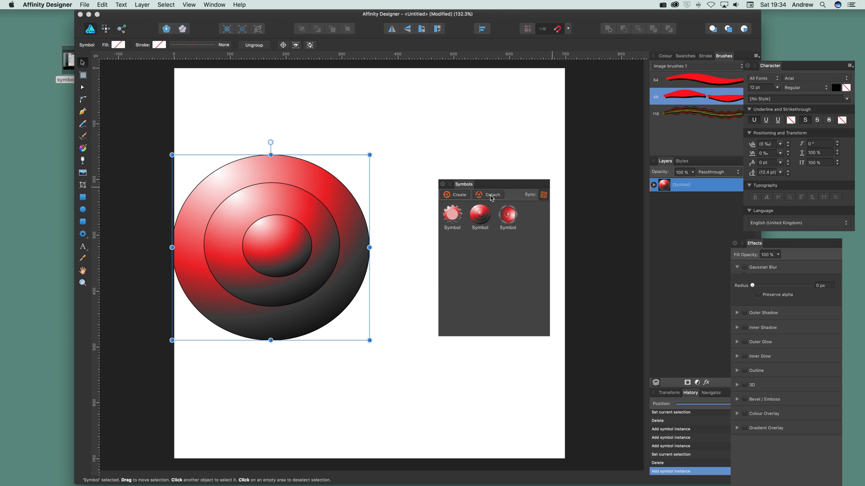
{"action": "mouse_move", "coordinate": [544, 197]}
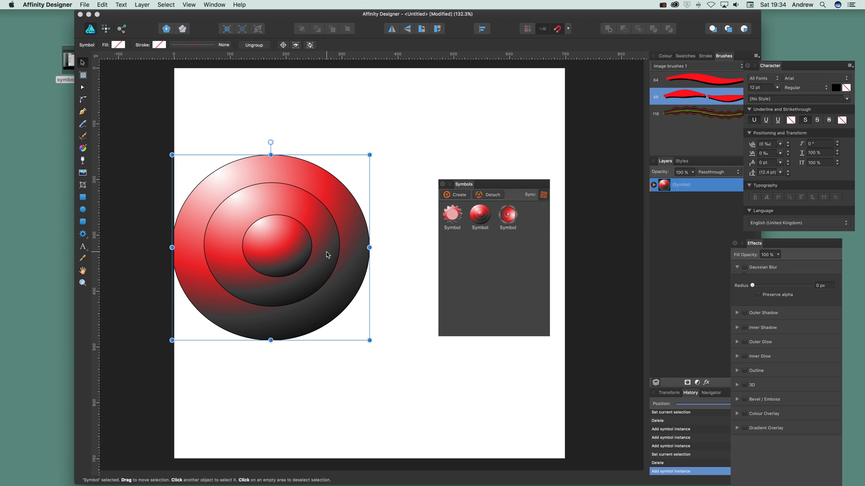
{"action": "mouse_move", "coordinate": [493, 195]}
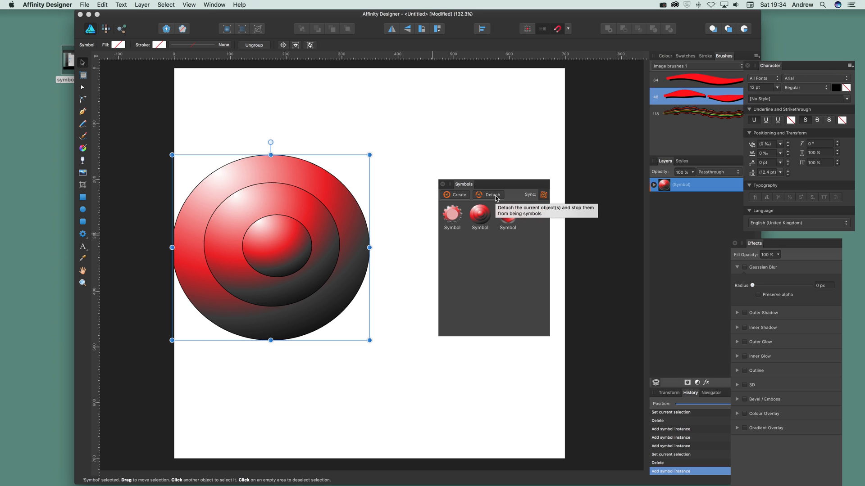
- Detach the placed symbol into an ordinary group and expand it to reveal its three ellipses
{"action": "left_click", "coordinate": [490, 195]}
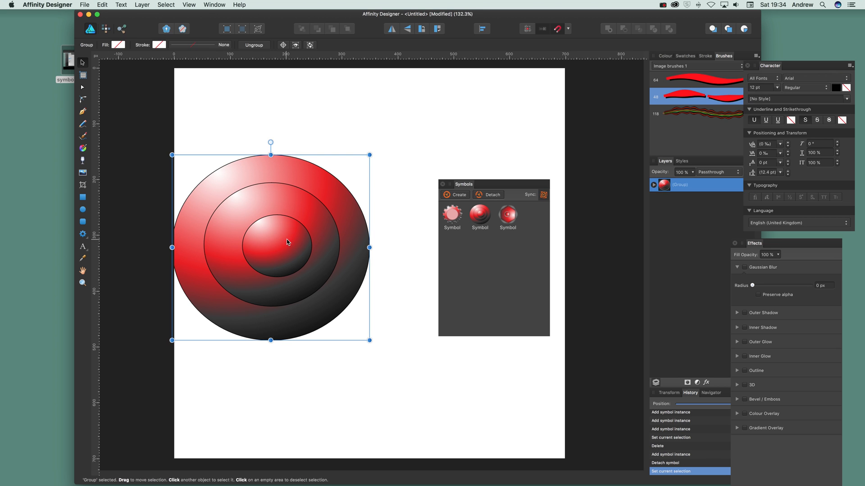
{"action": "left_click", "coordinate": [655, 185]}
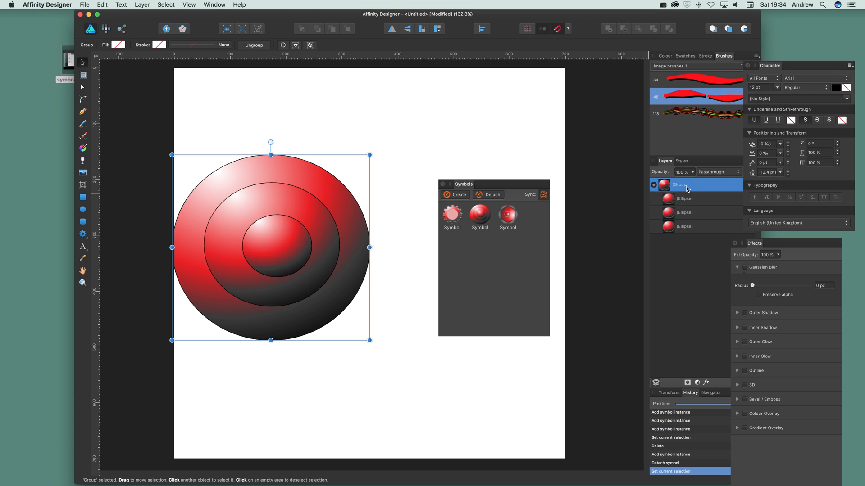
{"action": "mouse_move", "coordinate": [481, 218]}
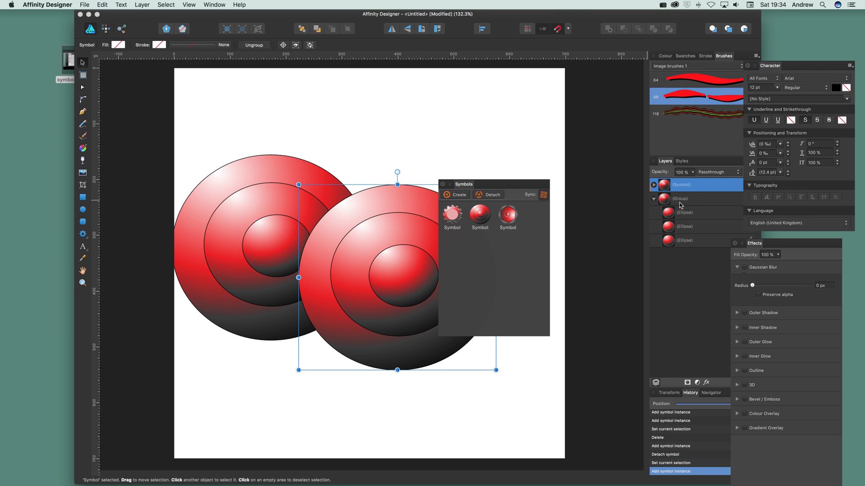
{"action": "mouse_move", "coordinate": [633, 218]}
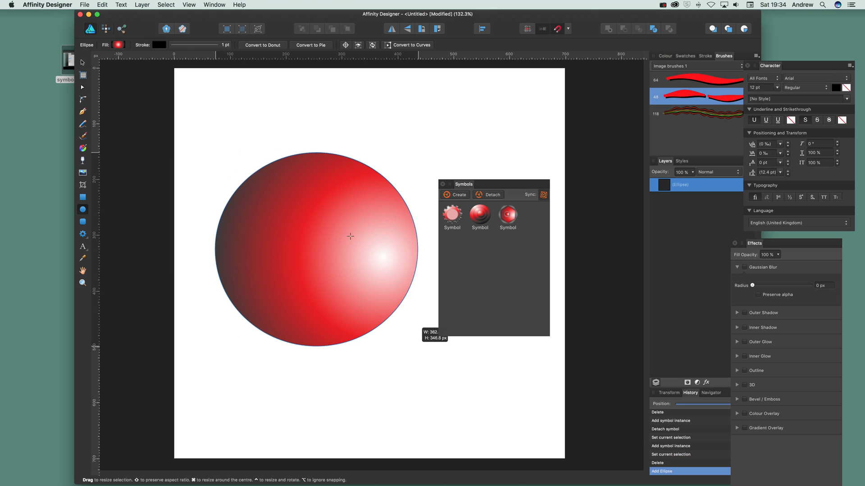
- Draw a large red gradient circle on the page as the outer ring
{"action": "left_click_drag", "start_coordinate": [254, 192], "coordinate": [380, 312]}
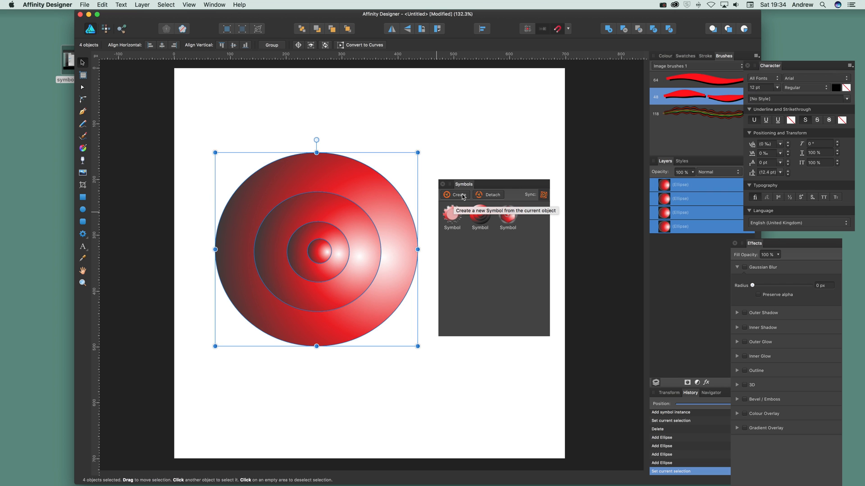
{"action": "mouse_move", "coordinate": [461, 200]}
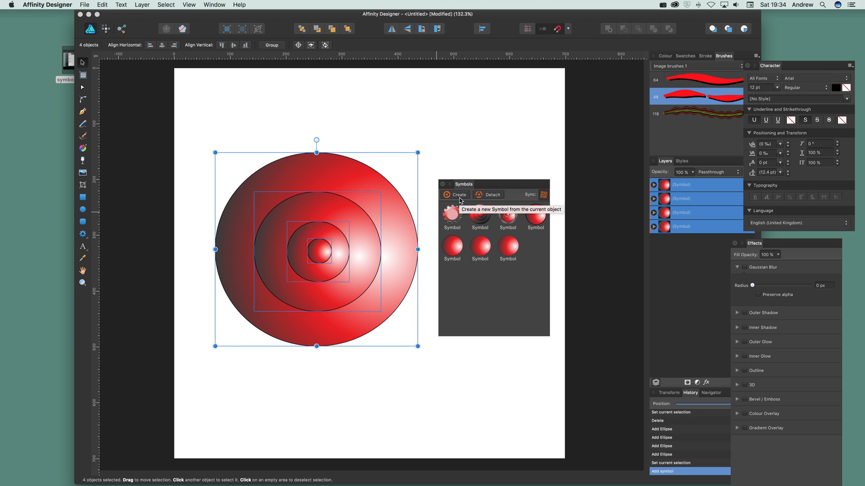
{"action": "mouse_move", "coordinate": [532, 224]}
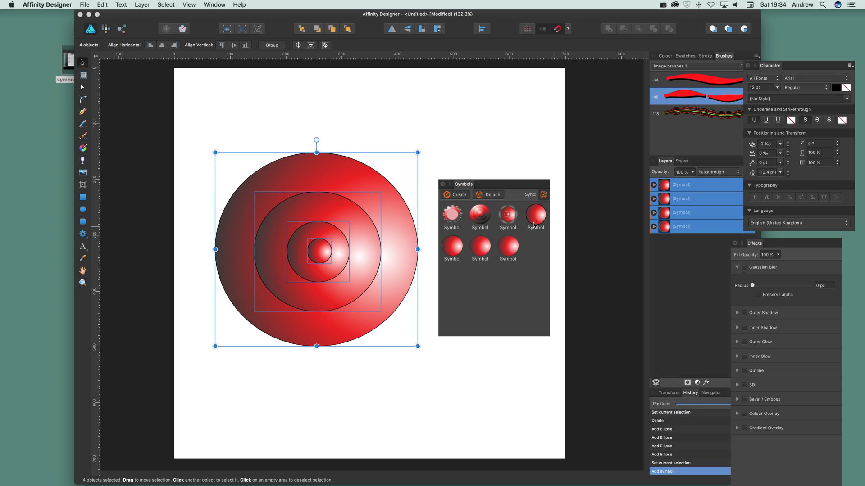
{"action": "mouse_move", "coordinate": [289, 244]}
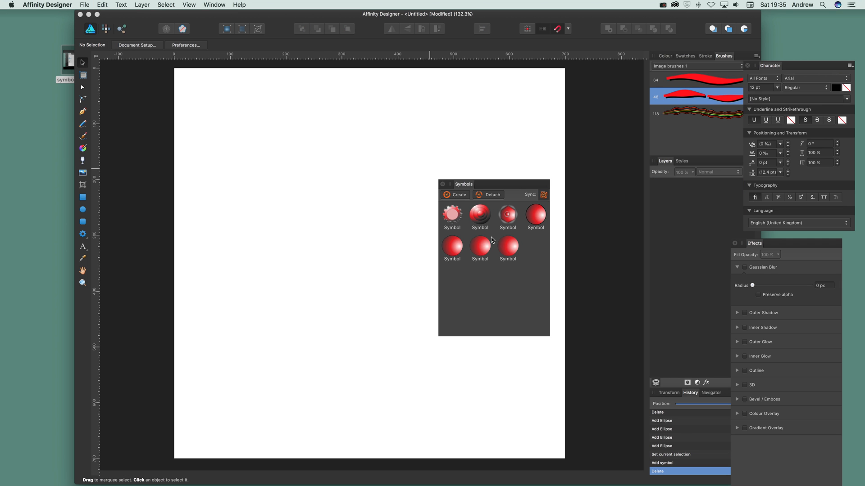
{"action": "mouse_move", "coordinate": [302, 252]}
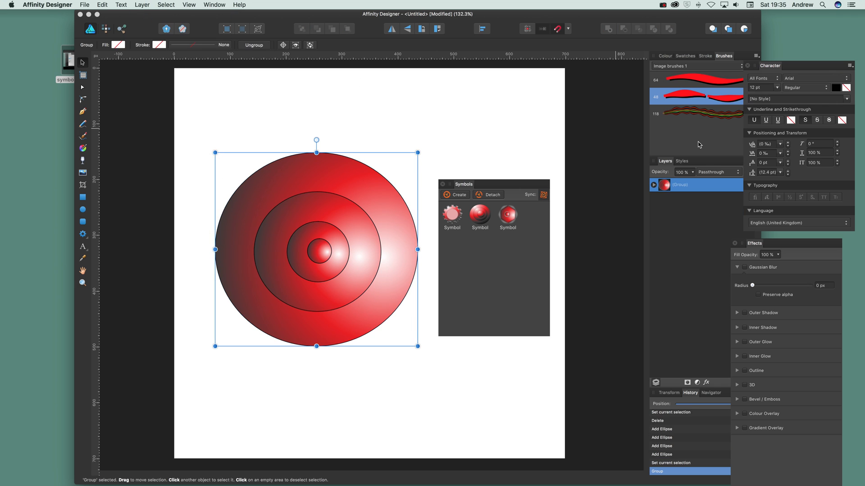
- Expand the group of four ellipses and create one symbol from it in the Symbols panel
{"action": "left_click", "coordinate": [654, 184]}
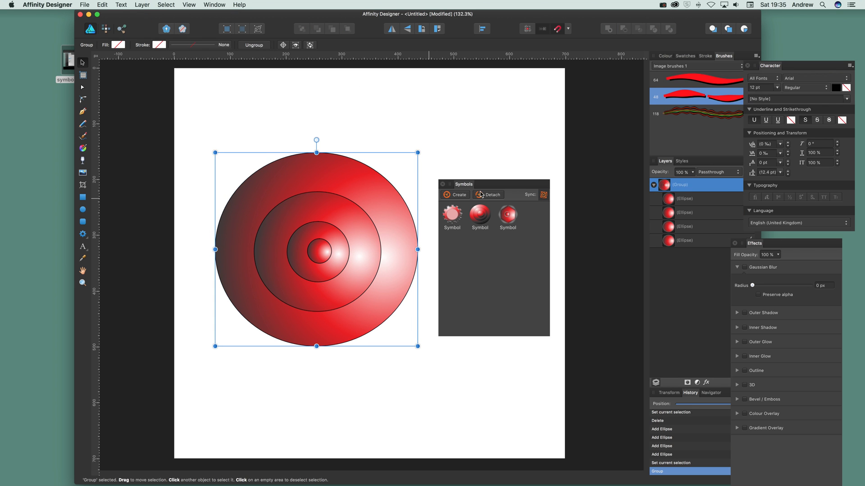
{"action": "left_click", "coordinate": [454, 195]}
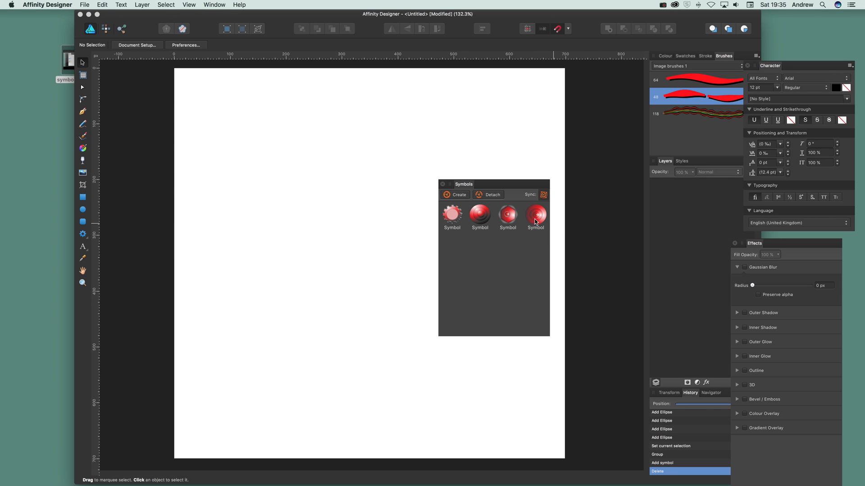
{"action": "mouse_move", "coordinate": [541, 218]}
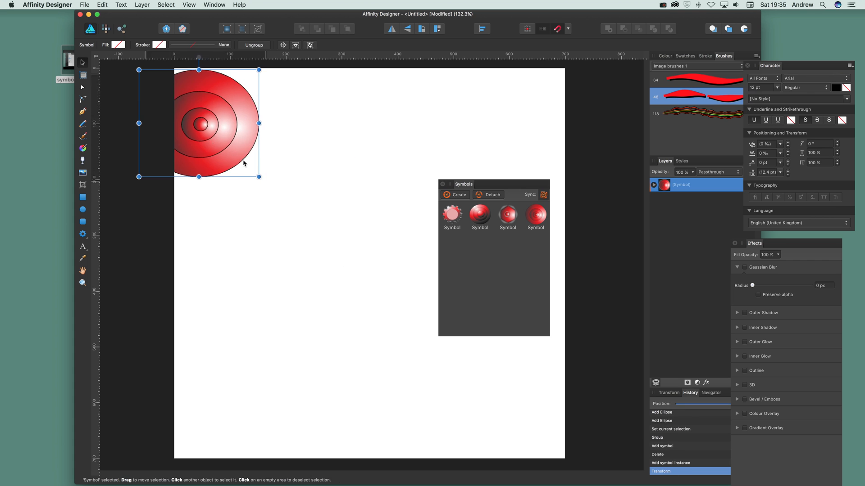
- Place two more four-ring symbol copies on the page and rotate the bottom one
{"action": "left_click_drag", "start_coordinate": [216, 125], "coordinate": [257, 164]}
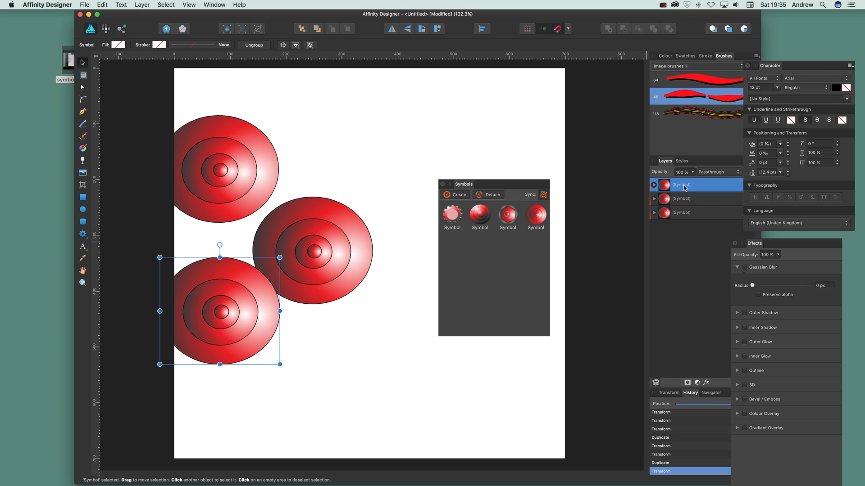
{"action": "mouse_move", "coordinate": [55, 268]}
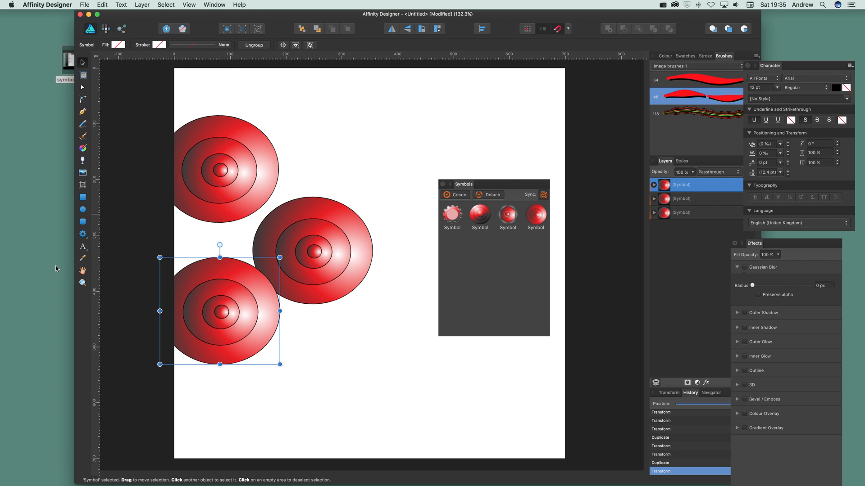
{"action": "left_click_drag", "start_coordinate": [220, 310], "coordinate": [334, 384]}
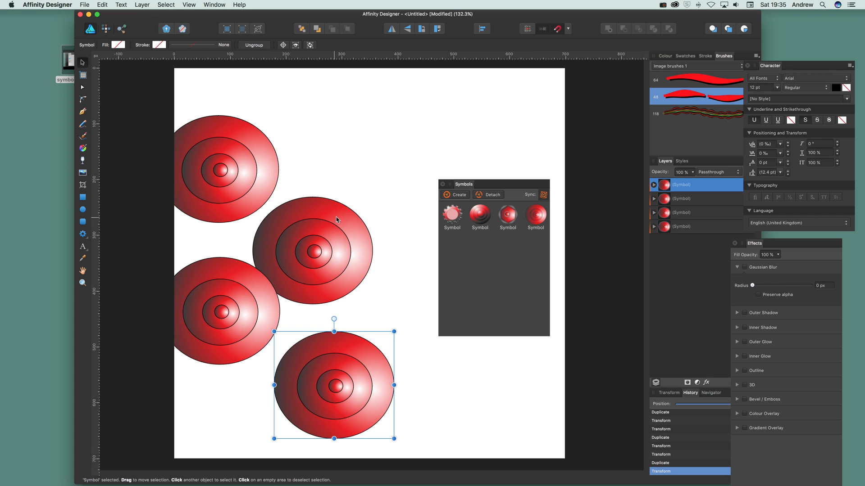
{"action": "mouse_move", "coordinate": [362, 328]}
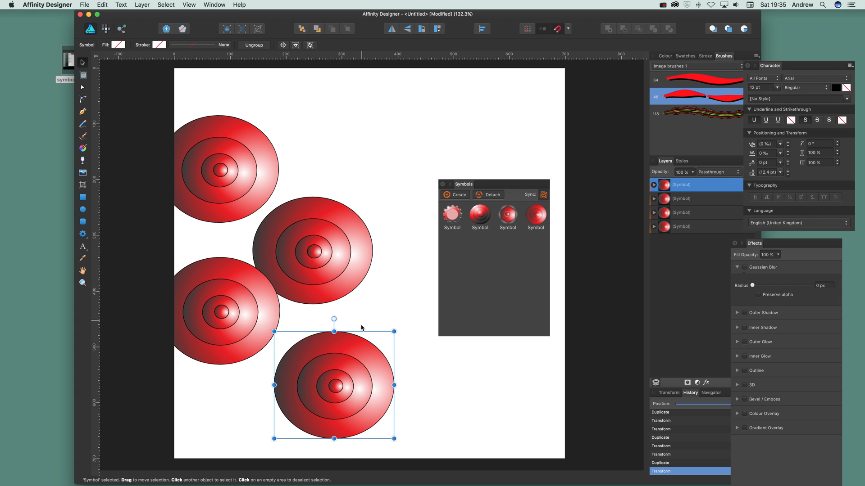
{"action": "mouse_move", "coordinate": [348, 394]}
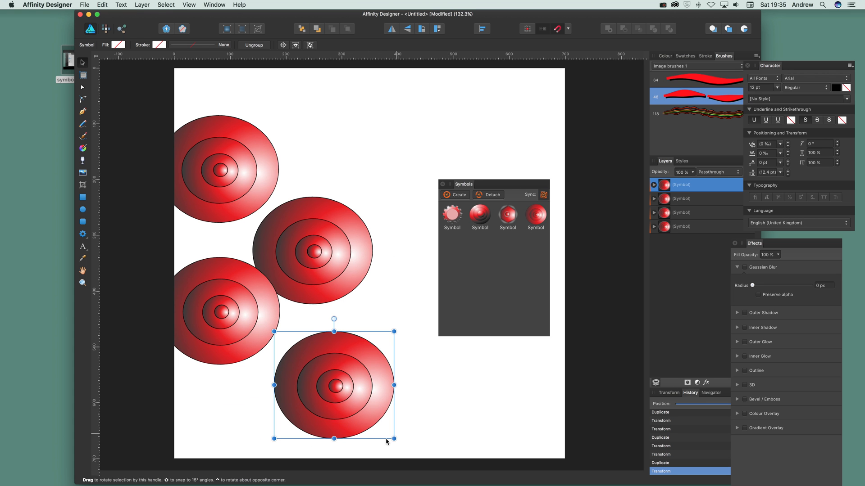
{"action": "left_click_drag", "start_coordinate": [394, 440], "coordinate": [330, 382]}
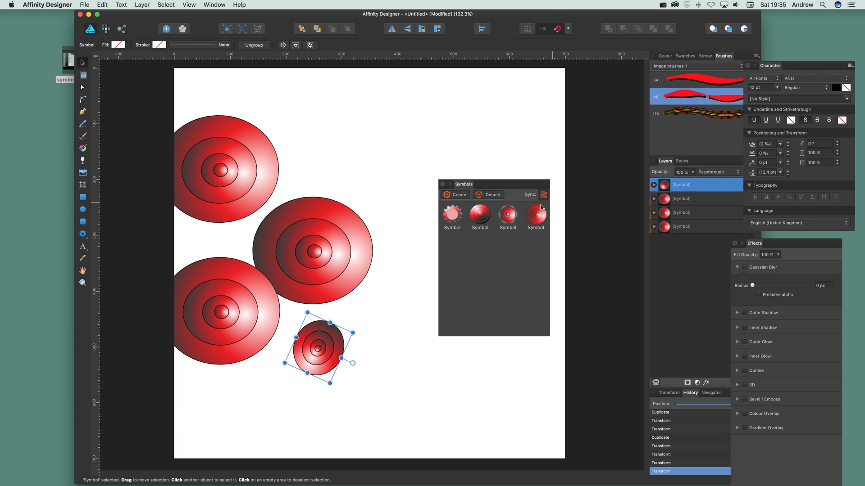
{"action": "mouse_move", "coordinate": [538, 208]}
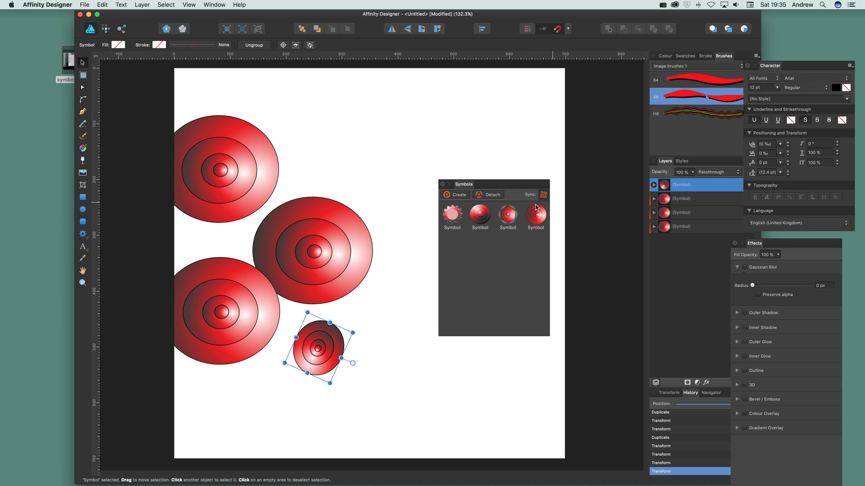
{"action": "mouse_move", "coordinate": [527, 223]}
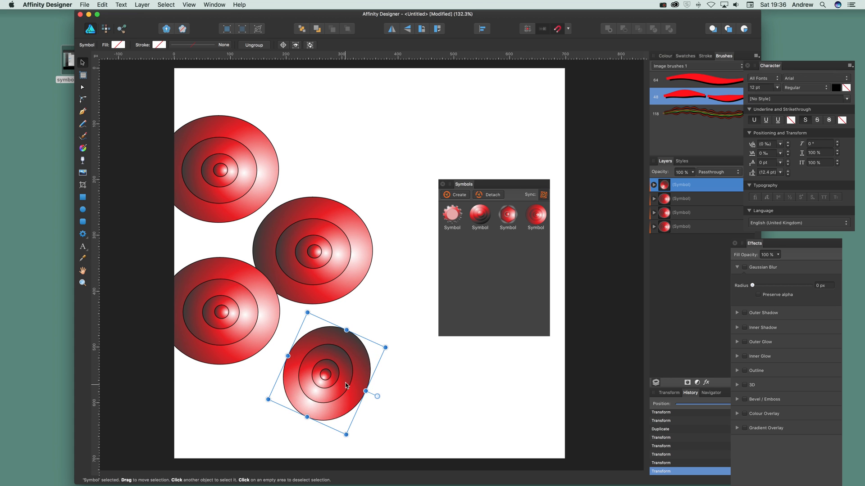
- Nudge the fourth copy closer, then move the symbol's smallest inner circle onto the rim so all copies update
{"action": "left_click_drag", "start_coordinate": [328, 375], "coordinate": [317, 342]}
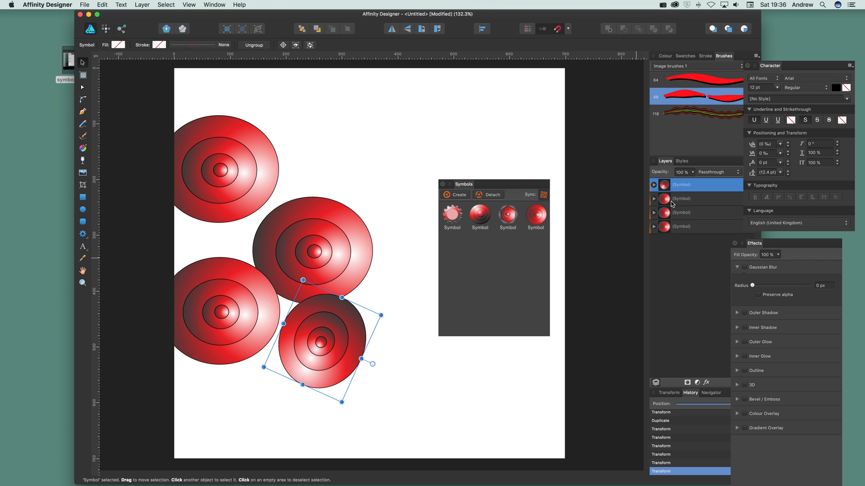
{"action": "left_click", "coordinate": [654, 184]}
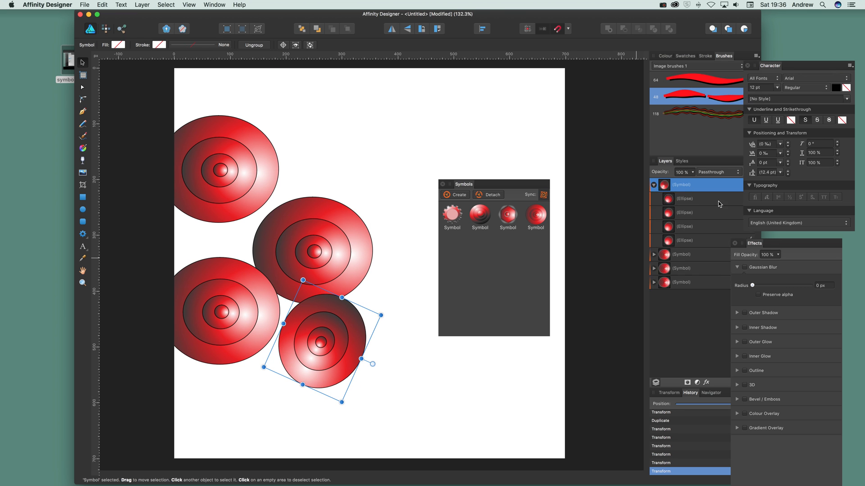
{"action": "mouse_move", "coordinate": [692, 218]}
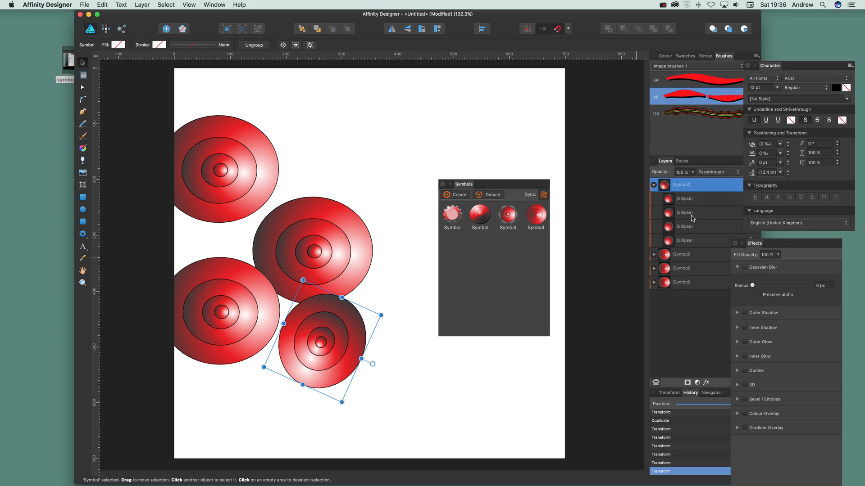
{"action": "mouse_move", "coordinate": [679, 223]}
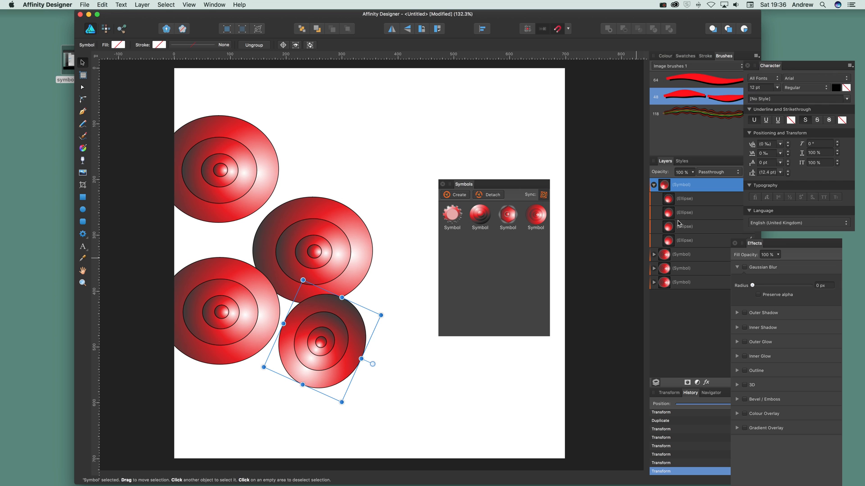
{"action": "mouse_move", "coordinate": [698, 207]}
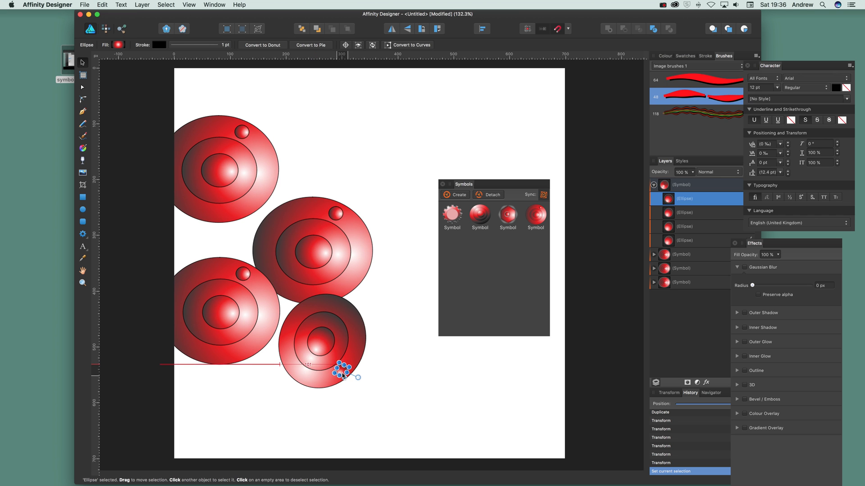
{"action": "left_click_drag", "start_coordinate": [342, 372], "coordinate": [300, 389]}
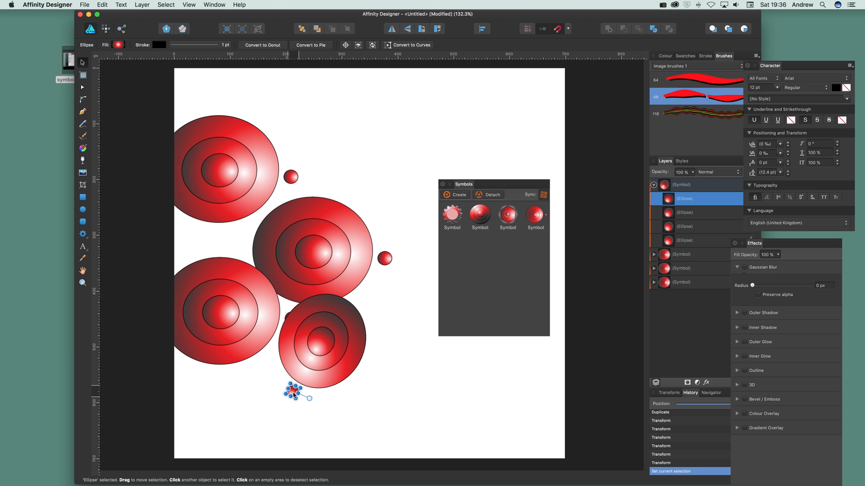
{"action": "left_click_drag", "start_coordinate": [291, 392], "coordinate": [308, 367]}
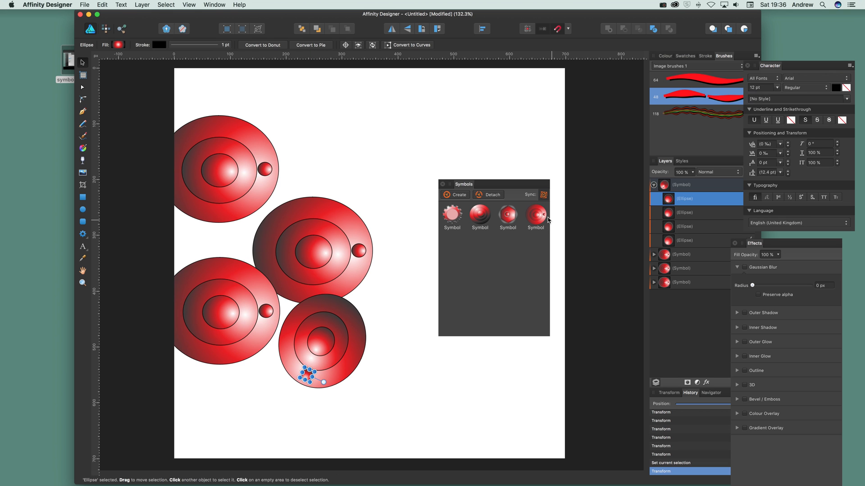
{"action": "mouse_move", "coordinate": [547, 222]}
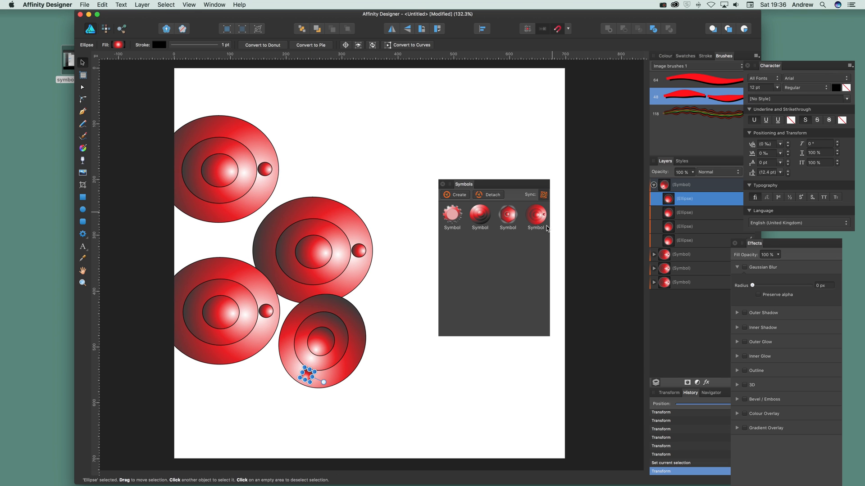
{"action": "mouse_move", "coordinate": [498, 243]}
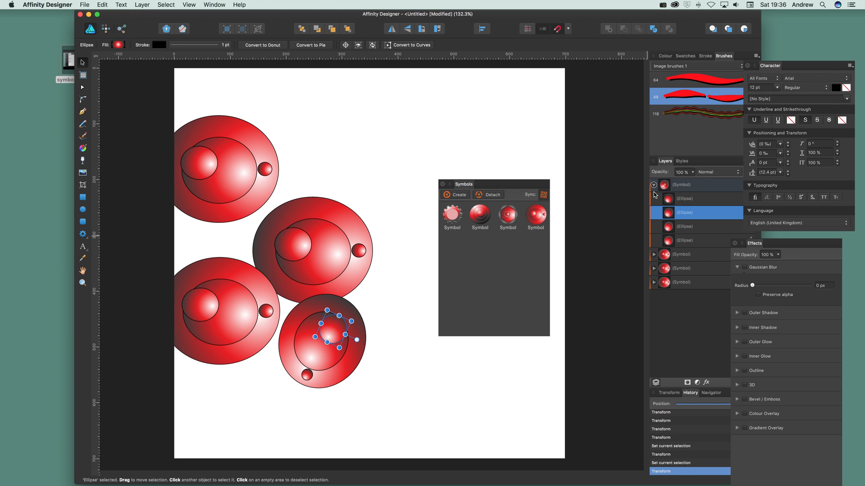
- Collapse the first symbol's layers and expand the second symbol's ellipses in the Layers panel
{"action": "left_click", "coordinate": [654, 185]}
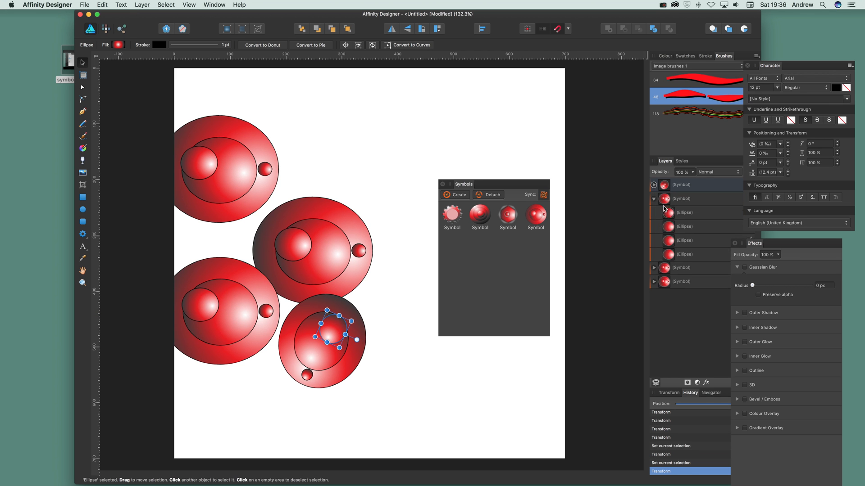
{"action": "left_click", "coordinate": [701, 212]}
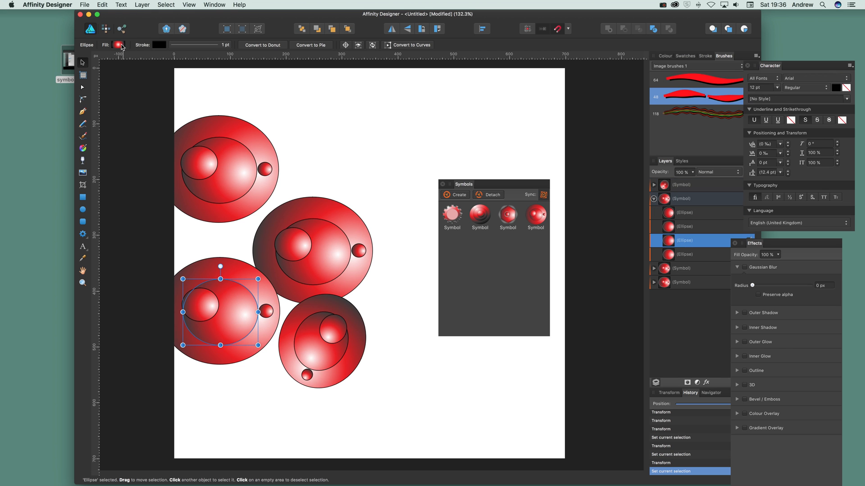
- Give the off-centre ring an elliptical red gradient with the middle stop at 45% and stretch it diagonally across the ring
{"action": "left_click", "coordinate": [119, 45]}
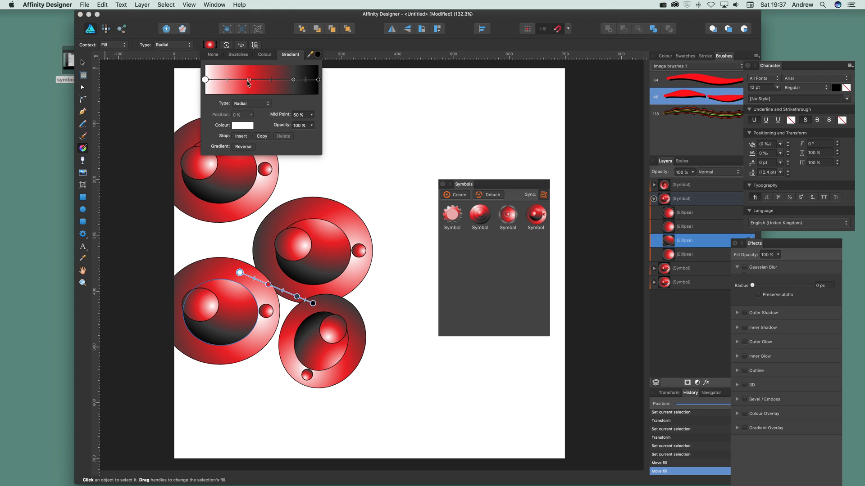
{"action": "left_click_drag", "start_coordinate": [248, 79], "coordinate": [247, 80]}
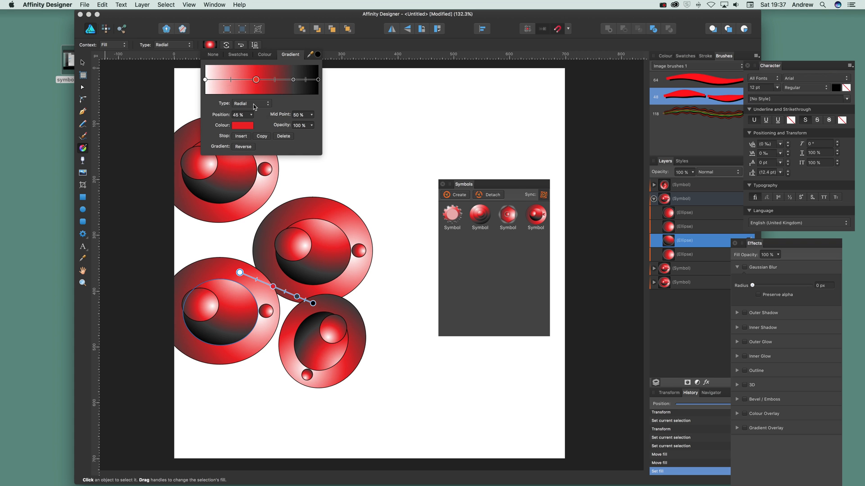
{"action": "left_click", "coordinate": [249, 103]}
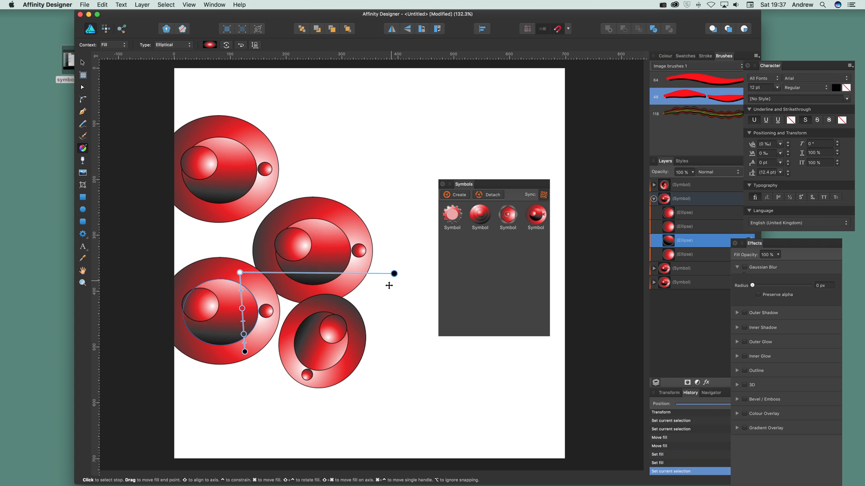
{"action": "left_click_drag", "start_coordinate": [395, 274], "coordinate": [355, 178]}
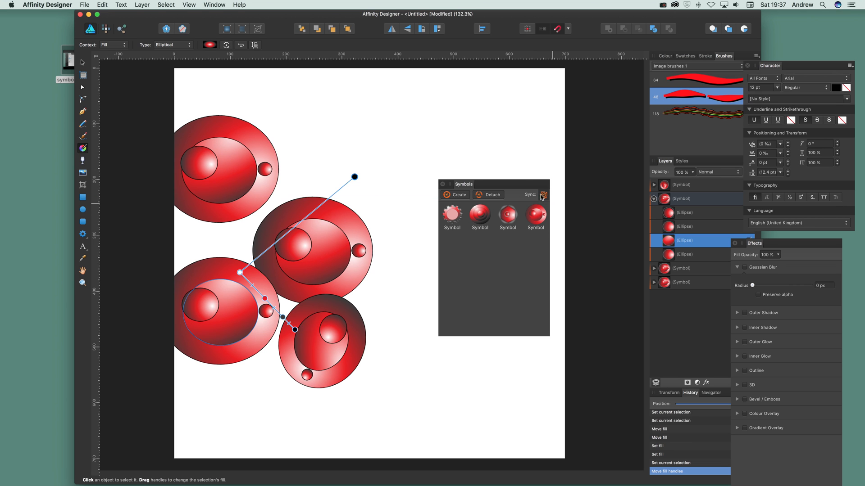
{"action": "mouse_move", "coordinate": [541, 227]}
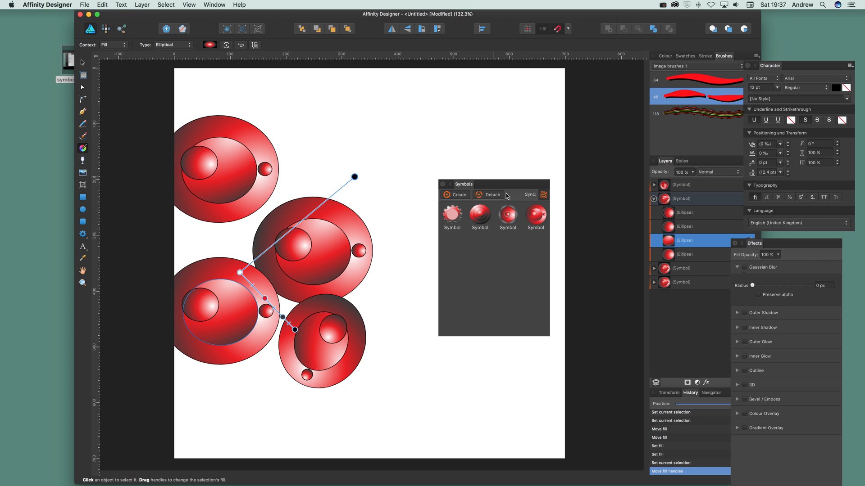
{"action": "mouse_move", "coordinate": [492, 195]}
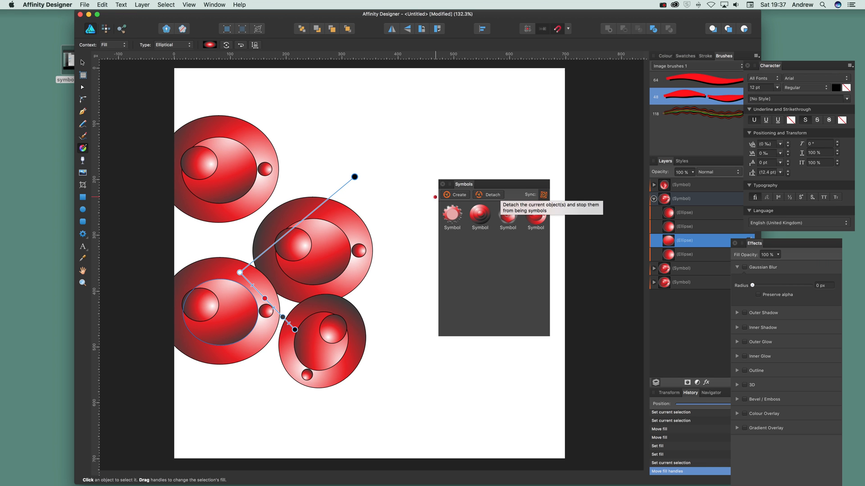
{"action": "mouse_move", "coordinate": [473, 18]}
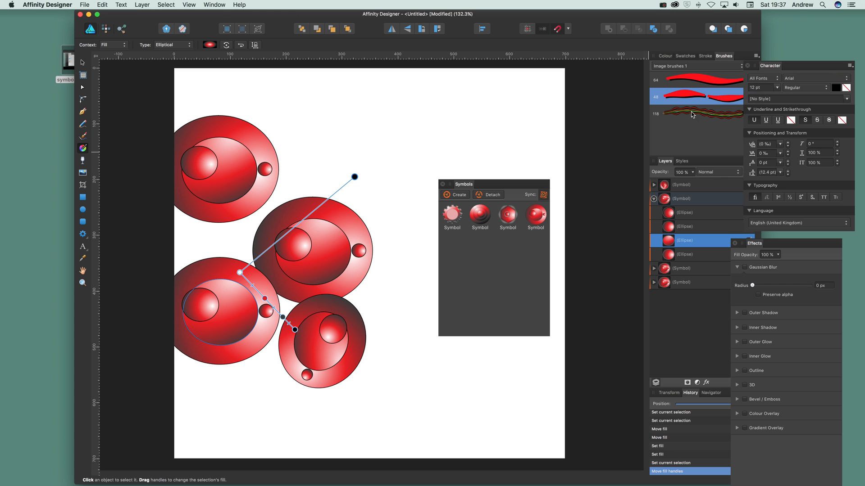
- Give the ring's outline a brush line style and apply a Gaussian Blur of about 7.3 px to it
{"action": "left_click", "coordinate": [695, 114]}
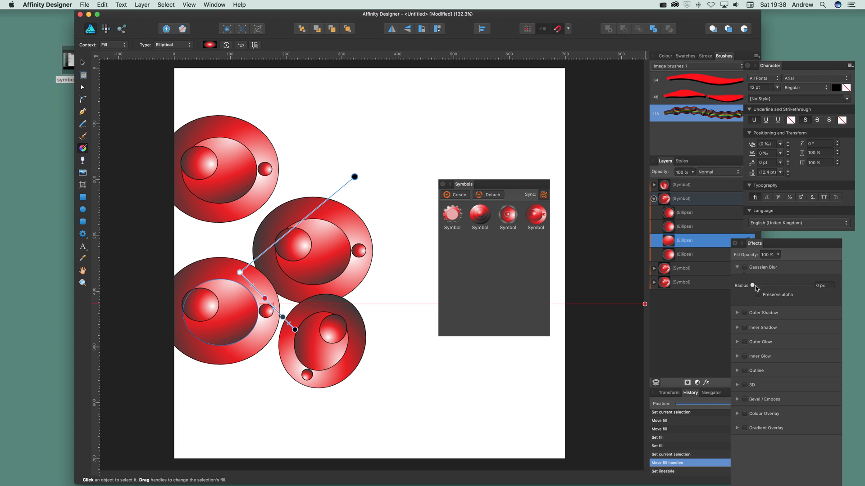
{"action": "left_click_drag", "start_coordinate": [751, 286], "coordinate": [770, 285]}
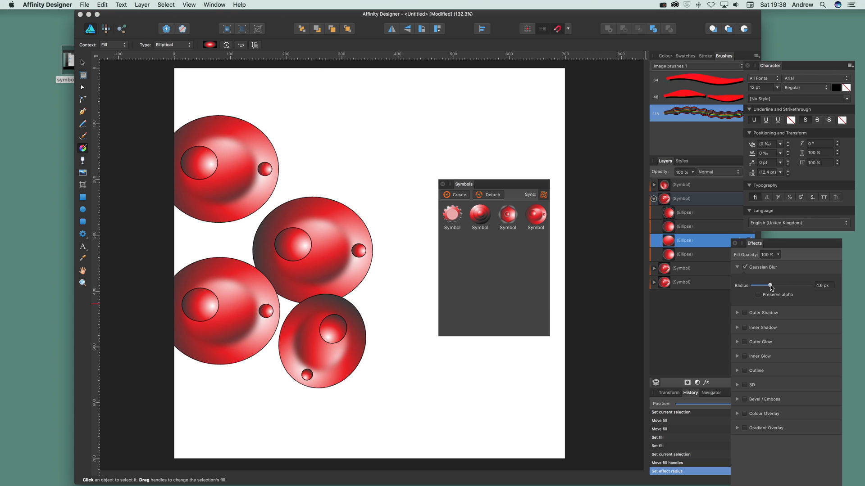
{"action": "left_click_drag", "start_coordinate": [770, 286], "coordinate": [773, 286]}
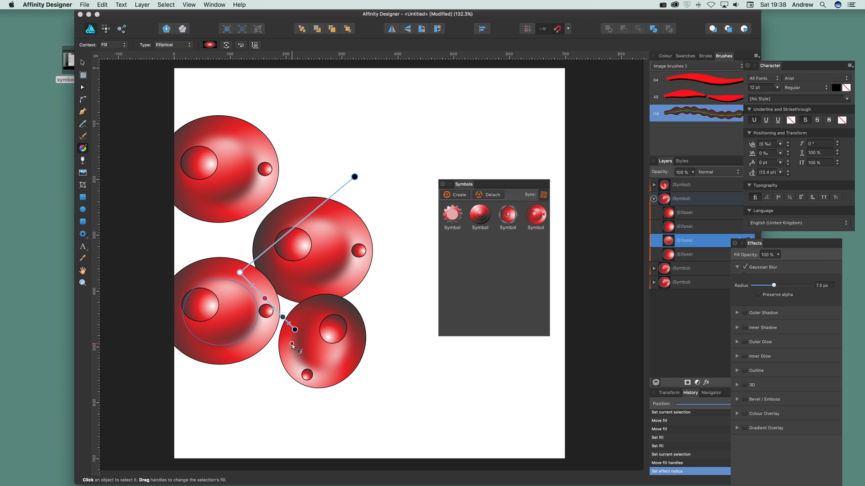
{"action": "mouse_move", "coordinate": [330, 363]}
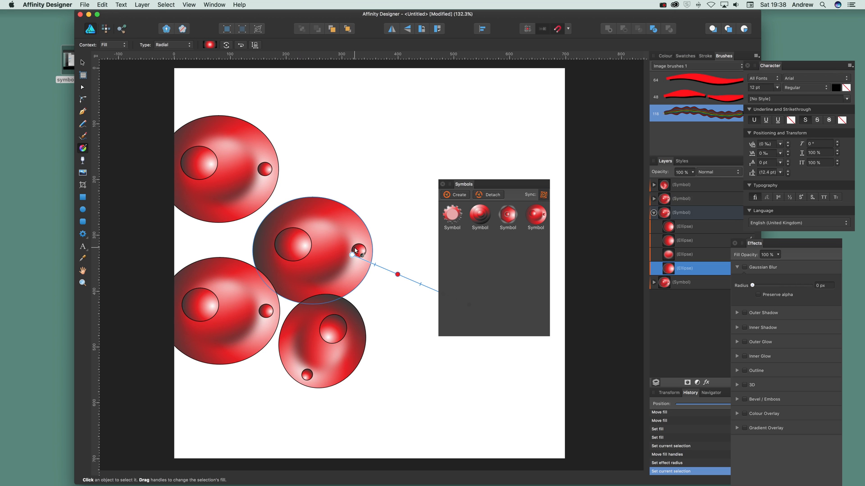
{"action": "mouse_move", "coordinate": [82, 214]}
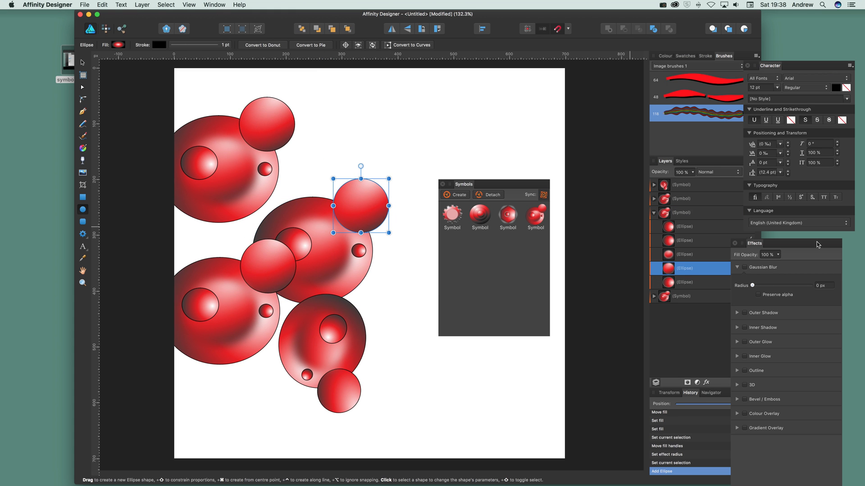
{"action": "mouse_move", "coordinate": [556, 171]}
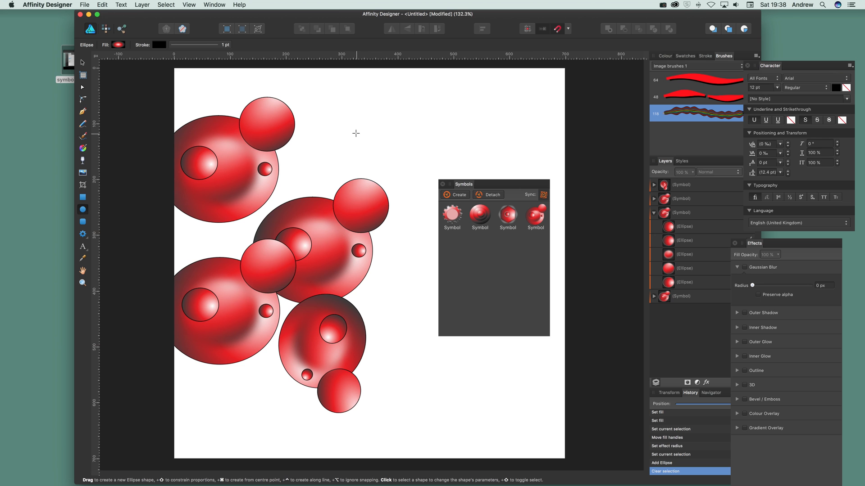
- Draw two small red circles at the page's top right, one smaller than the other, and move them toward the symbol layer
{"action": "left_click_drag", "start_coordinate": [356, 134], "coordinate": [393, 169]}
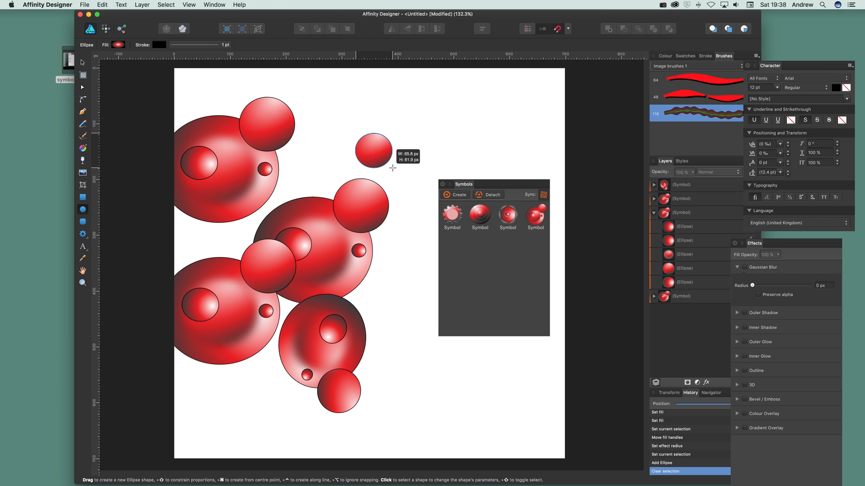
{"action": "left_click", "coordinate": [373, 152]}
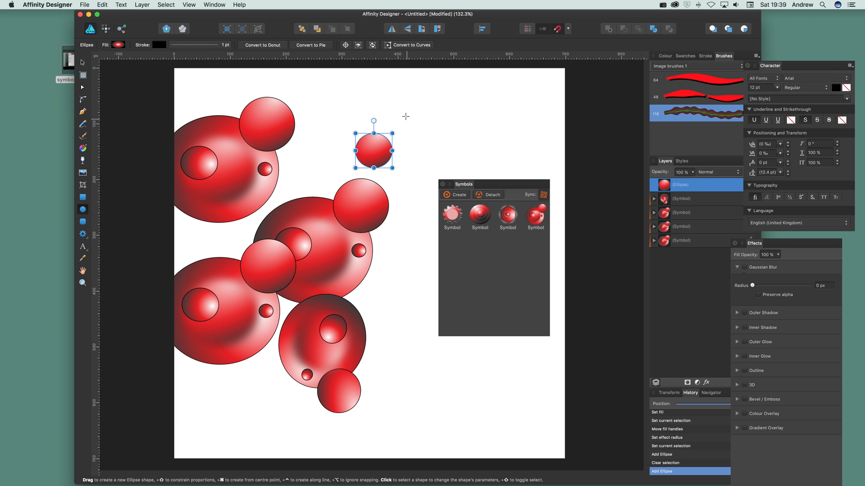
{"action": "left_click_drag", "start_coordinate": [373, 148], "coordinate": [400, 120]}
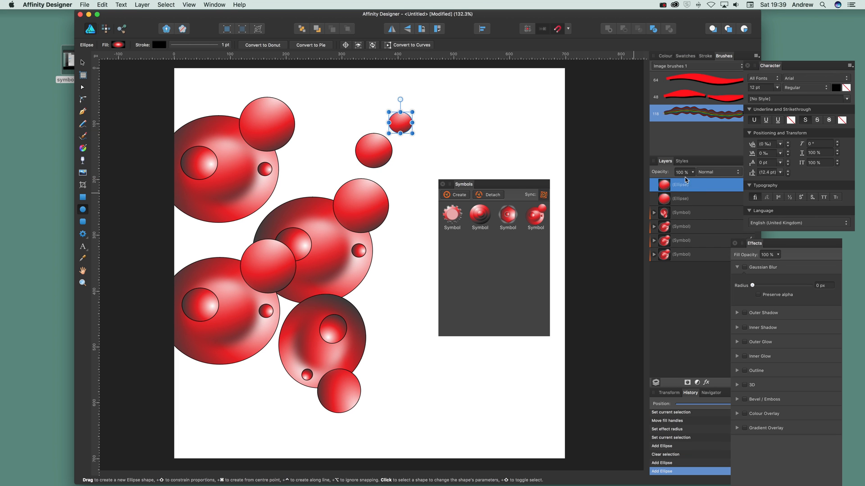
{"action": "mouse_move", "coordinate": [678, 202]}
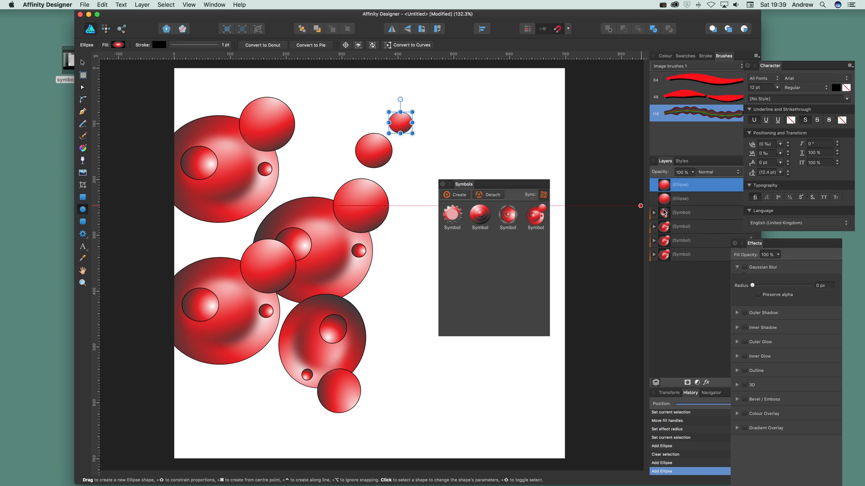
{"action": "left_click", "coordinate": [654, 213]}
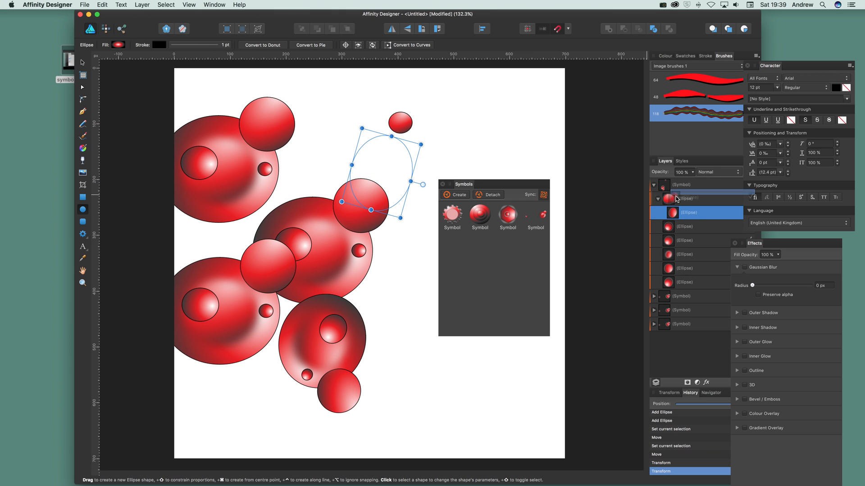
- Reposition the first new circle inside the symbol across the middle and left bubbles until it settles in place
{"action": "left_click_drag", "start_coordinate": [360, 209], "coordinate": [392, 173]}
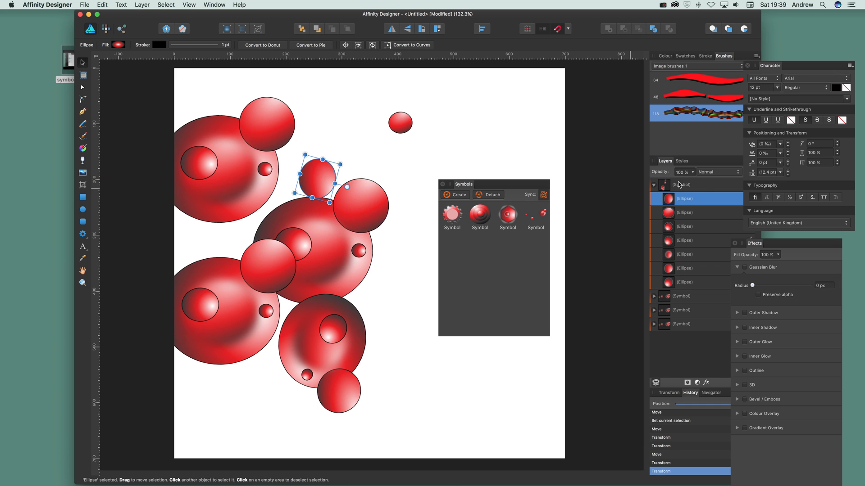
{"action": "left_click_drag", "start_coordinate": [317, 179], "coordinate": [392, 281]}
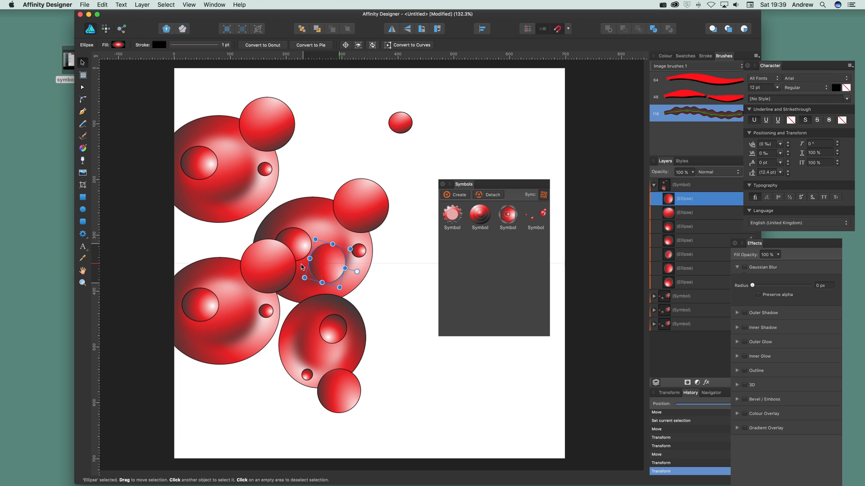
{"action": "left_click_drag", "start_coordinate": [330, 260], "coordinate": [226, 259]}
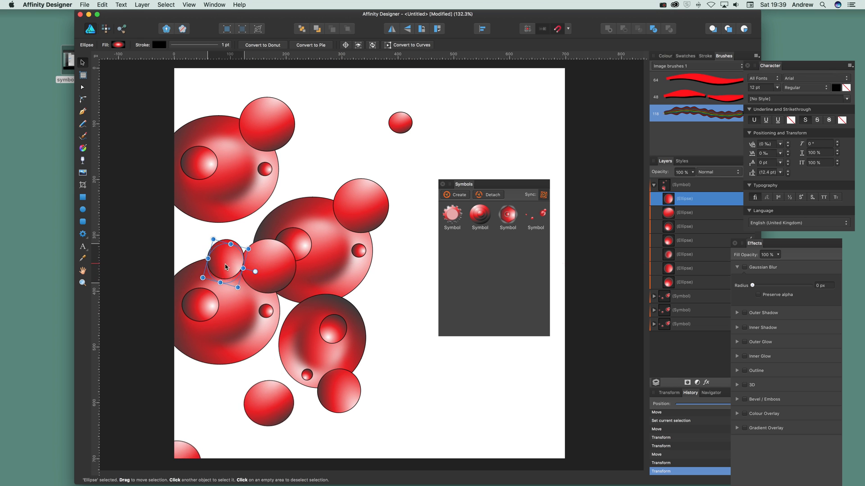
{"action": "left_click_drag", "start_coordinate": [225, 267], "coordinate": [236, 361]}
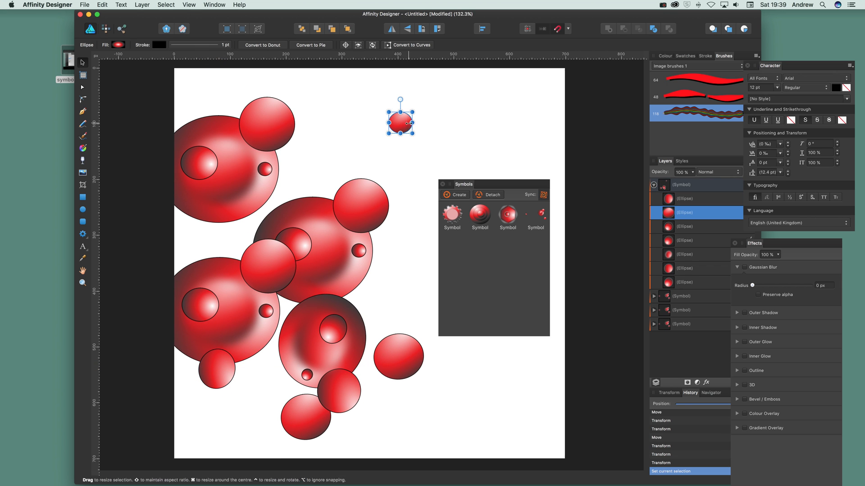
- Move the smaller circle through the middle and left bubbles to the lower left edge of the symbol
{"action": "left_click_drag", "start_coordinate": [400, 117], "coordinate": [302, 234]}
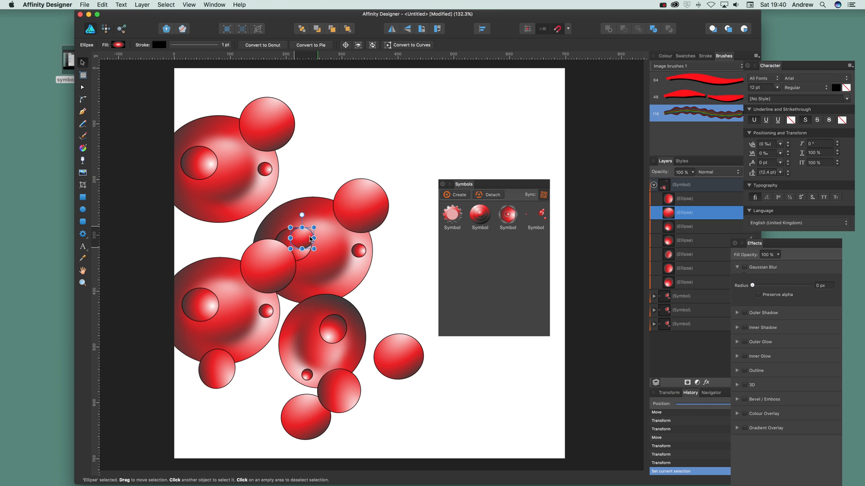
{"action": "left_click_drag", "start_coordinate": [303, 233], "coordinate": [258, 278]}
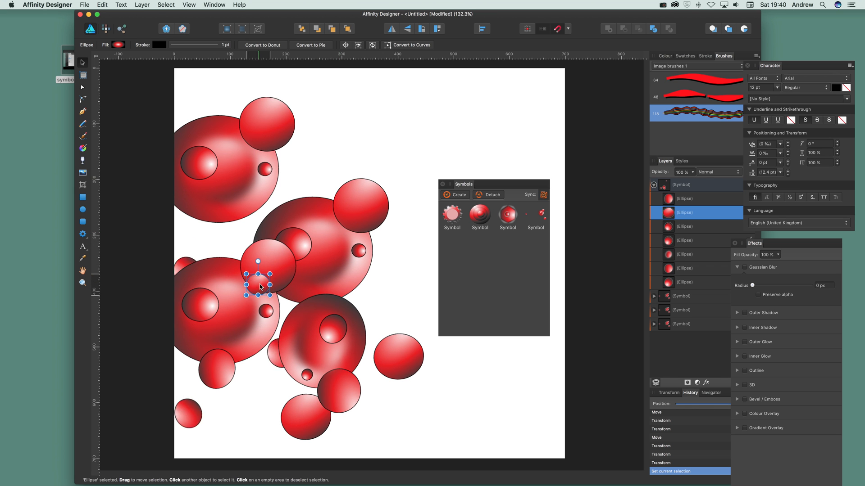
{"action": "left_click_drag", "start_coordinate": [258, 277], "coordinate": [210, 321]}
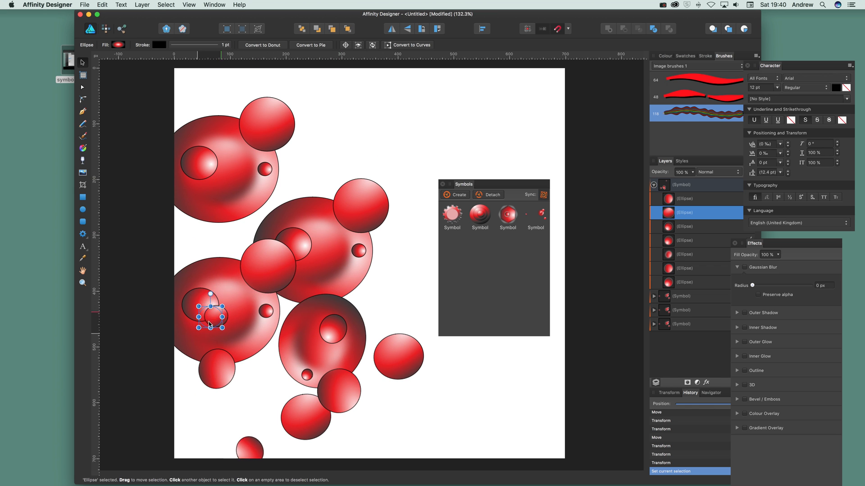
{"action": "left_click_drag", "start_coordinate": [210, 311], "coordinate": [198, 348]}
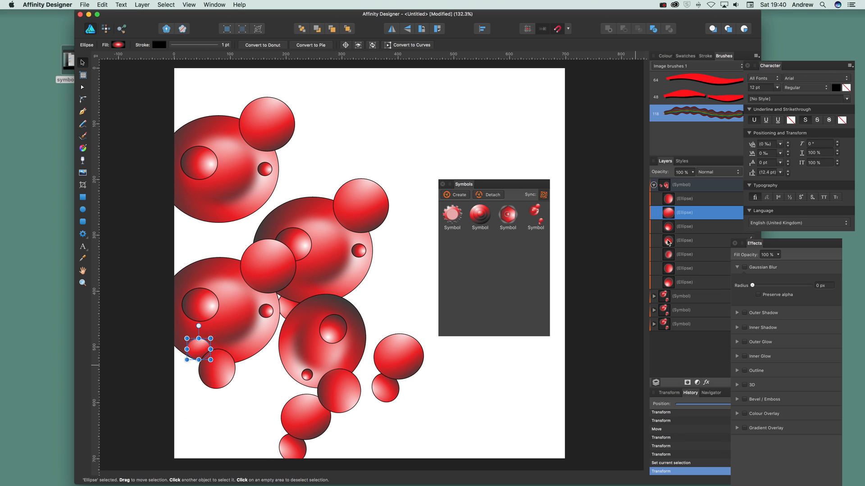
{"action": "left_click", "coordinate": [686, 198]}
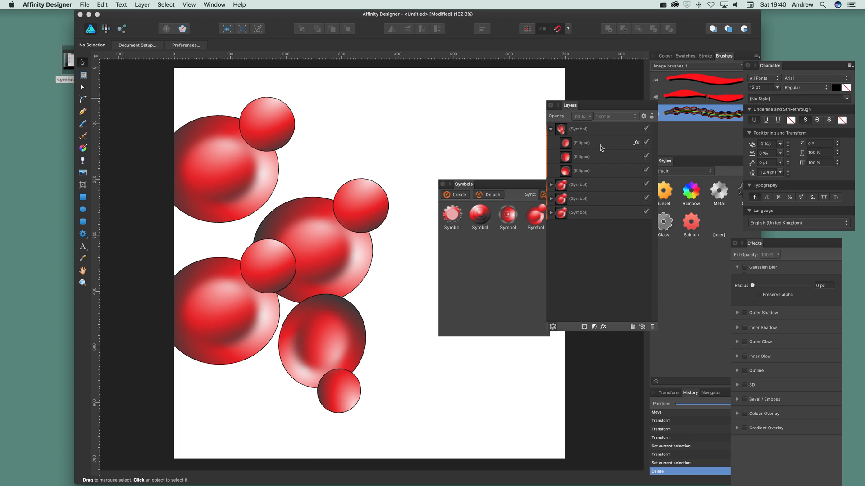
{"action": "mouse_move", "coordinate": [529, 171]}
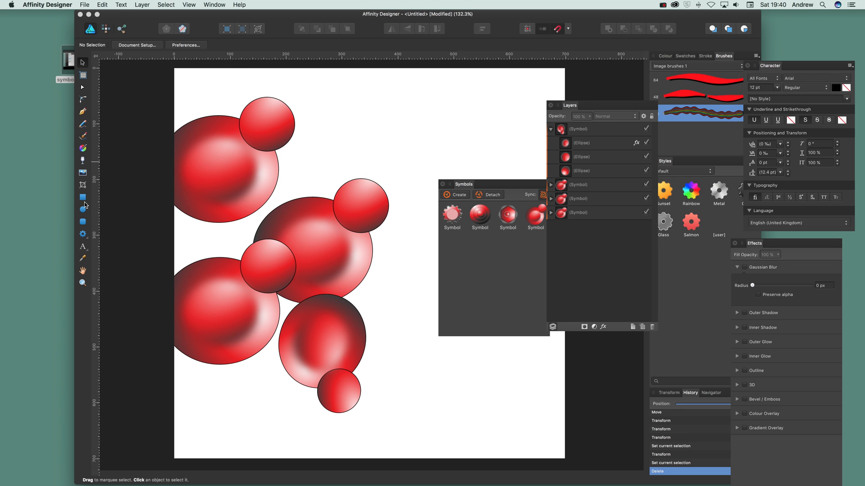
- Switch to the Rectangle tool after clearing the extra circles from the symbol
{"action": "left_click", "coordinate": [83, 197]}
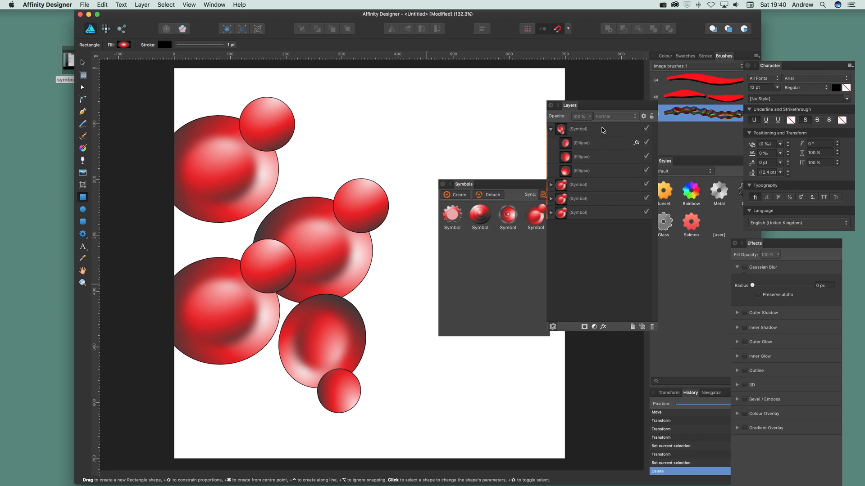
{"action": "mouse_move", "coordinate": [611, 128]}
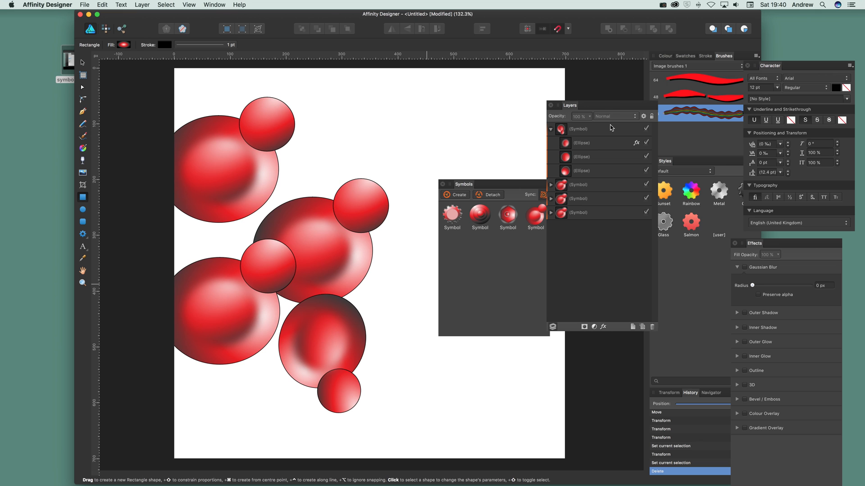
{"action": "mouse_move", "coordinate": [282, 159]}
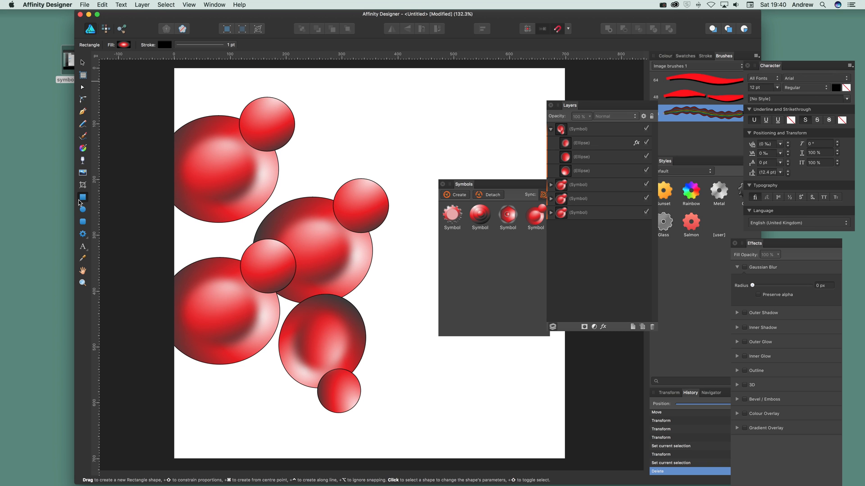
- Draw a tall narrow rectangle over the middle bubble and move it into the symbol layer
{"action": "left_click_drag", "start_coordinate": [381, 251], "coordinate": [411, 361]}
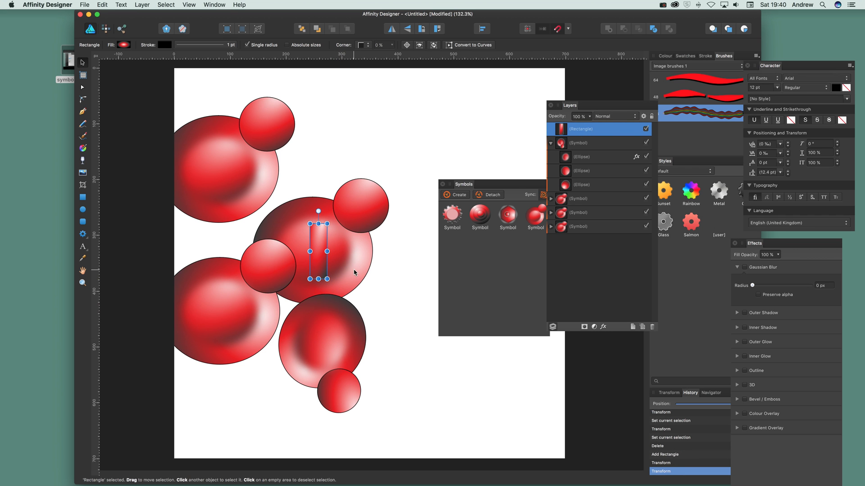
{"action": "left_click", "coordinate": [598, 213]}
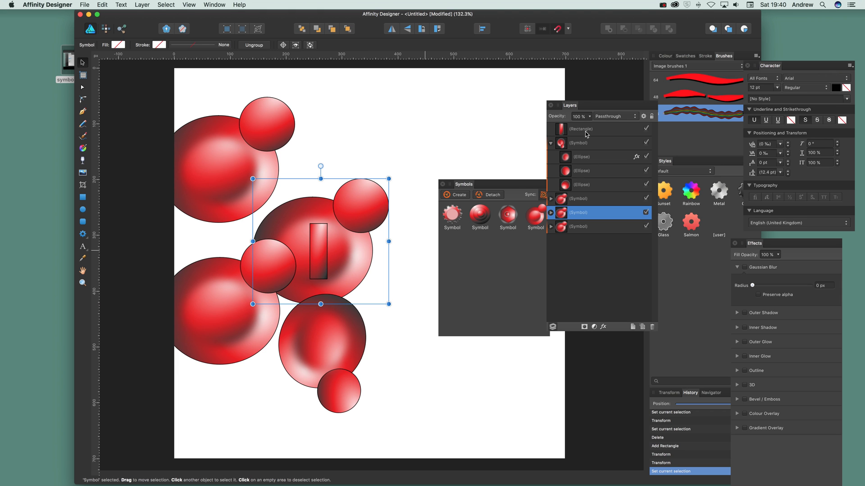
{"action": "left_click", "coordinate": [579, 215]}
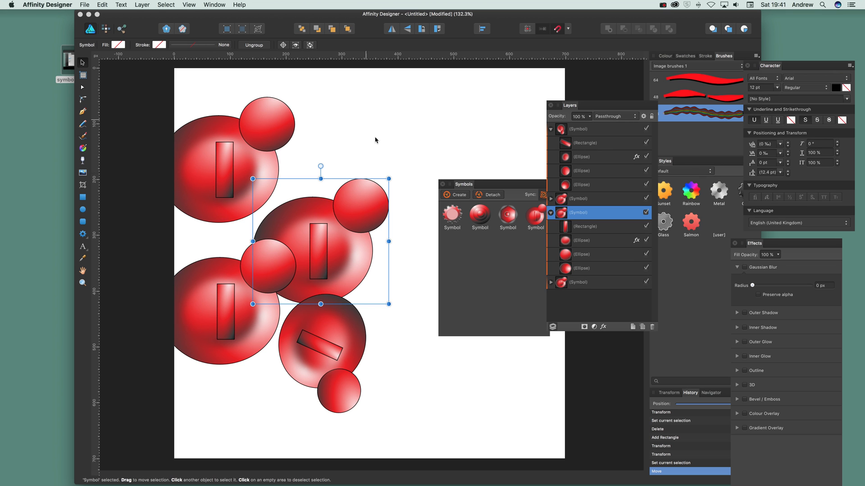
{"action": "mouse_move", "coordinate": [562, 174]}
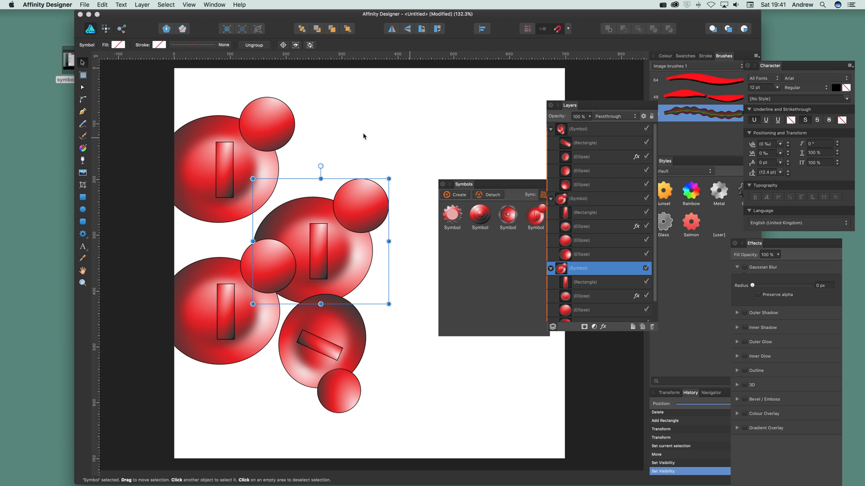
{"action": "mouse_move", "coordinate": [588, 132]}
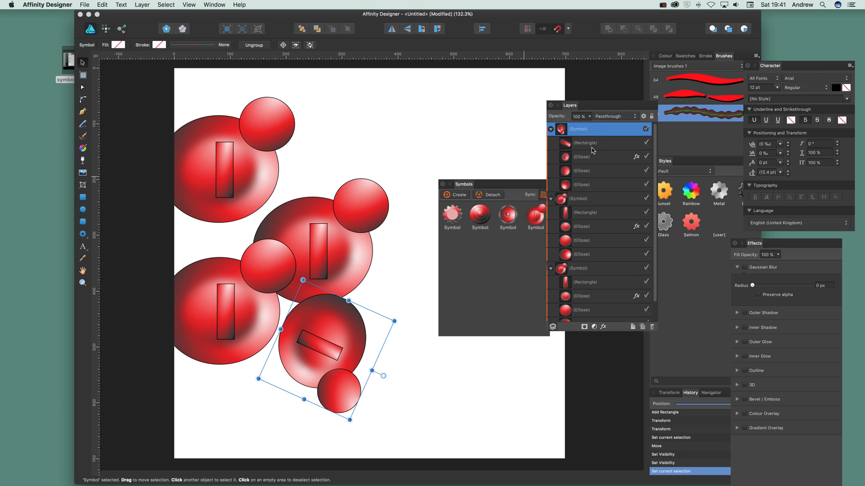
{"action": "mouse_move", "coordinate": [567, 125]}
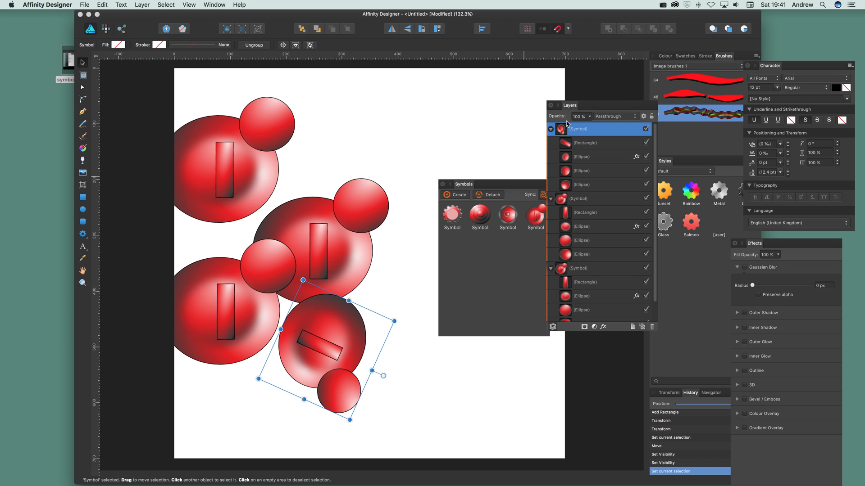
{"action": "mouse_move", "coordinate": [587, 153]}
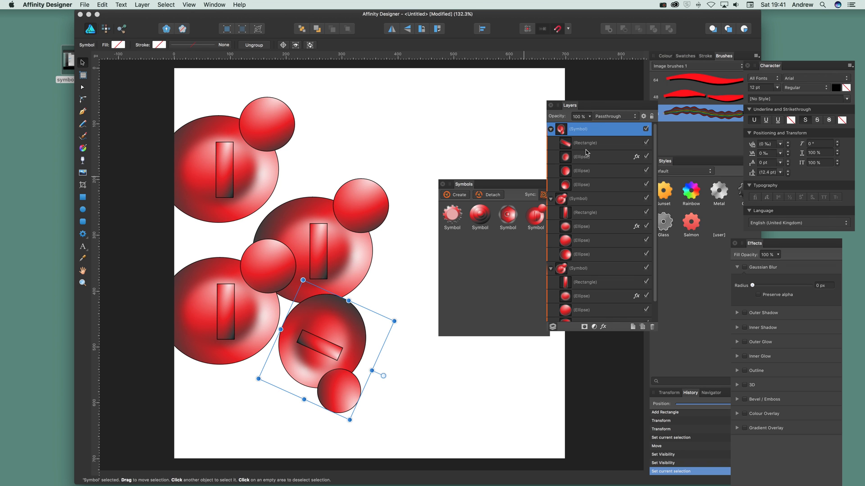